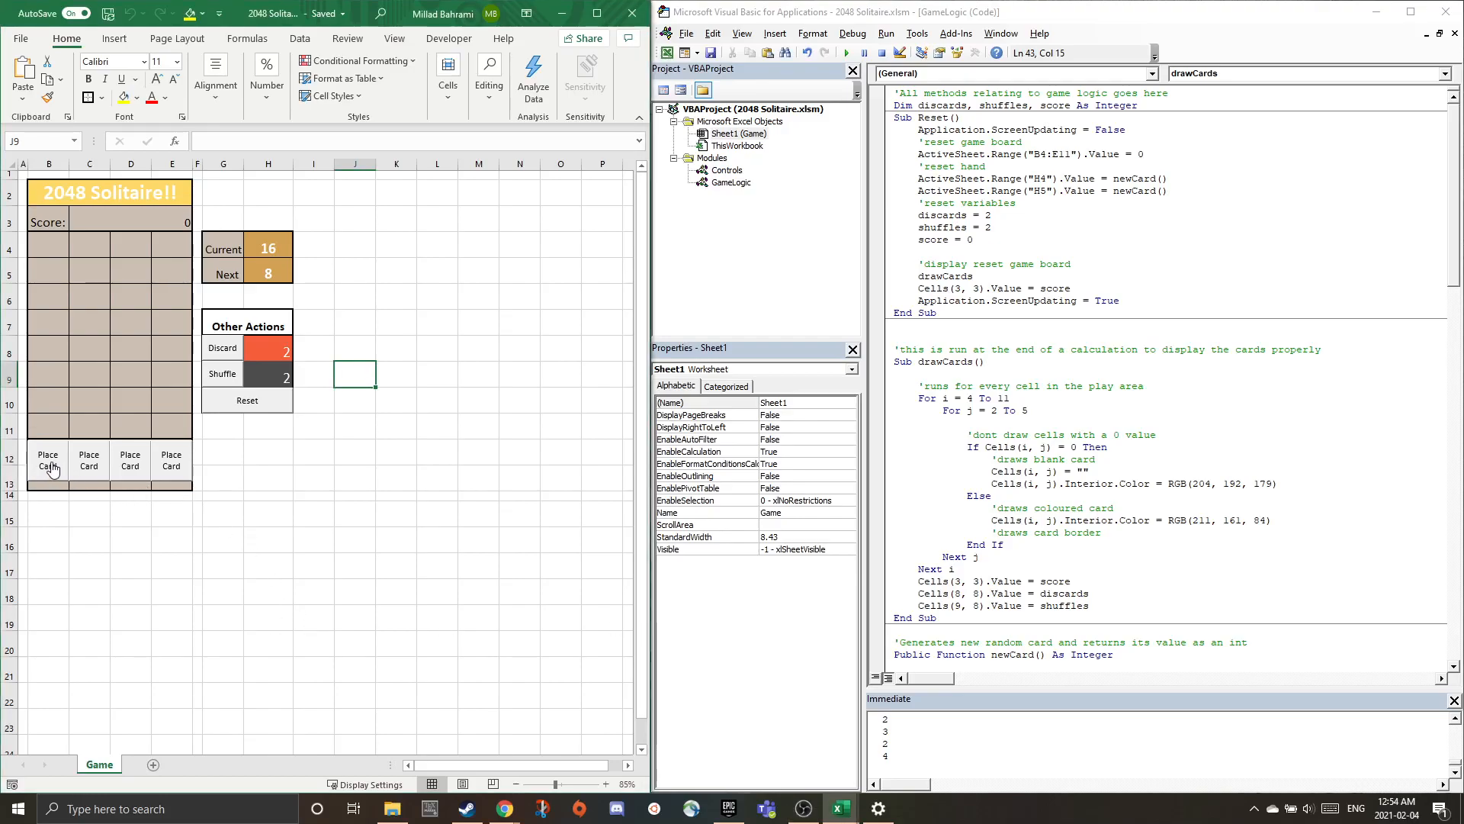
Play the 16, 8, 4, 4, 16 and 4 cards across columns B–D, merging in column C.
click(48, 459)
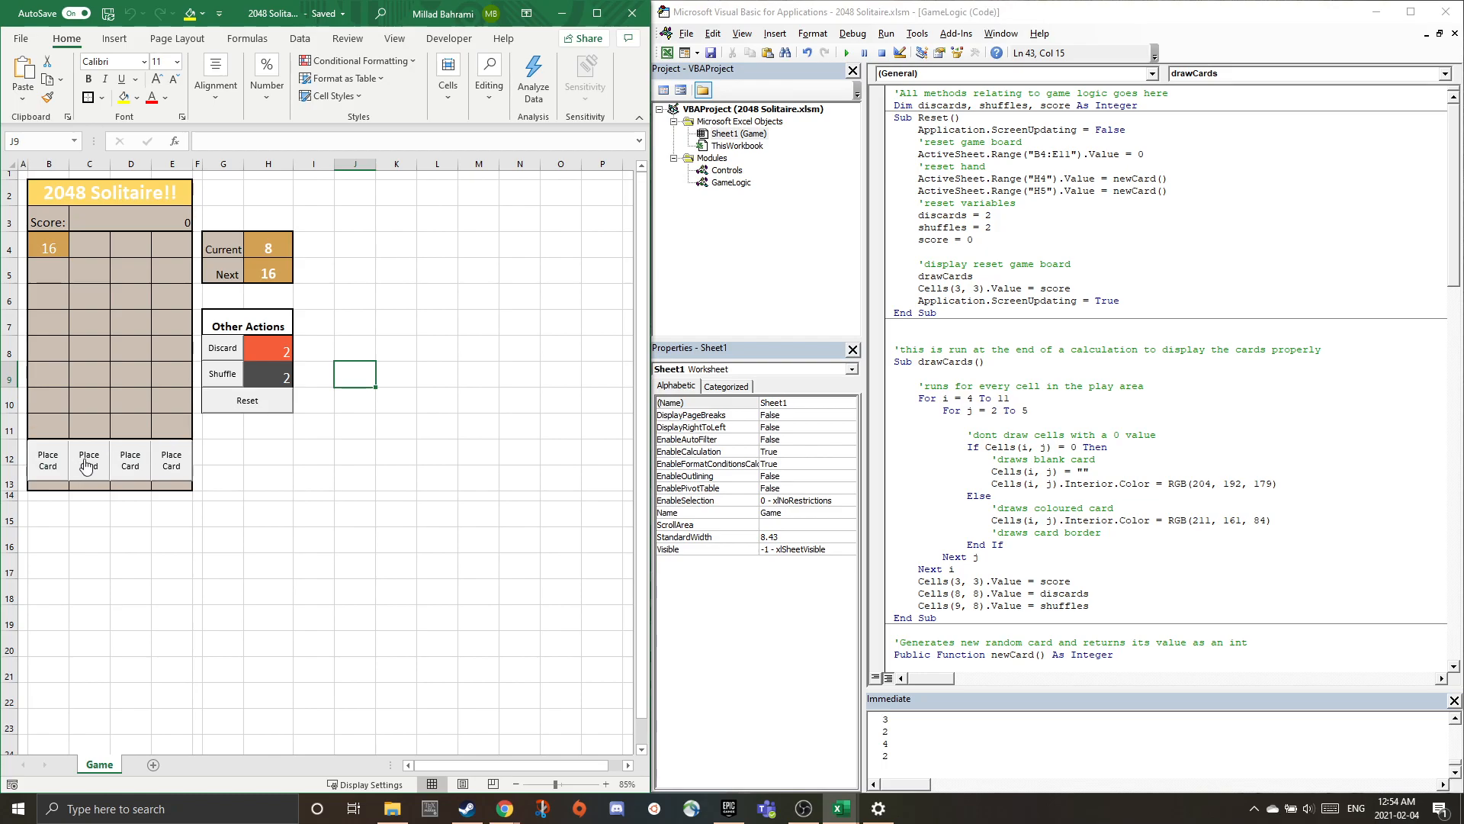
click(47, 459)
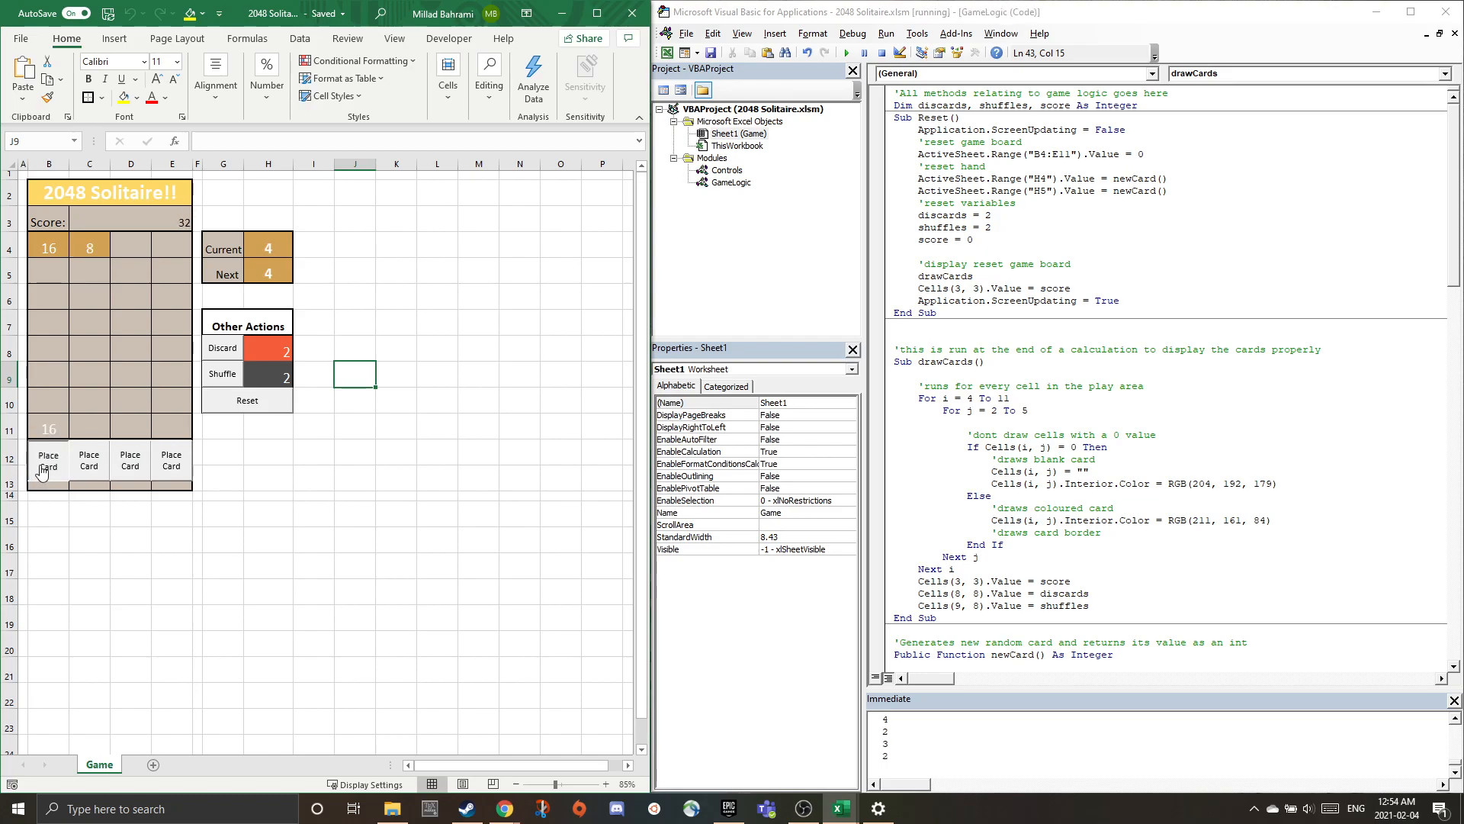
click(47, 462)
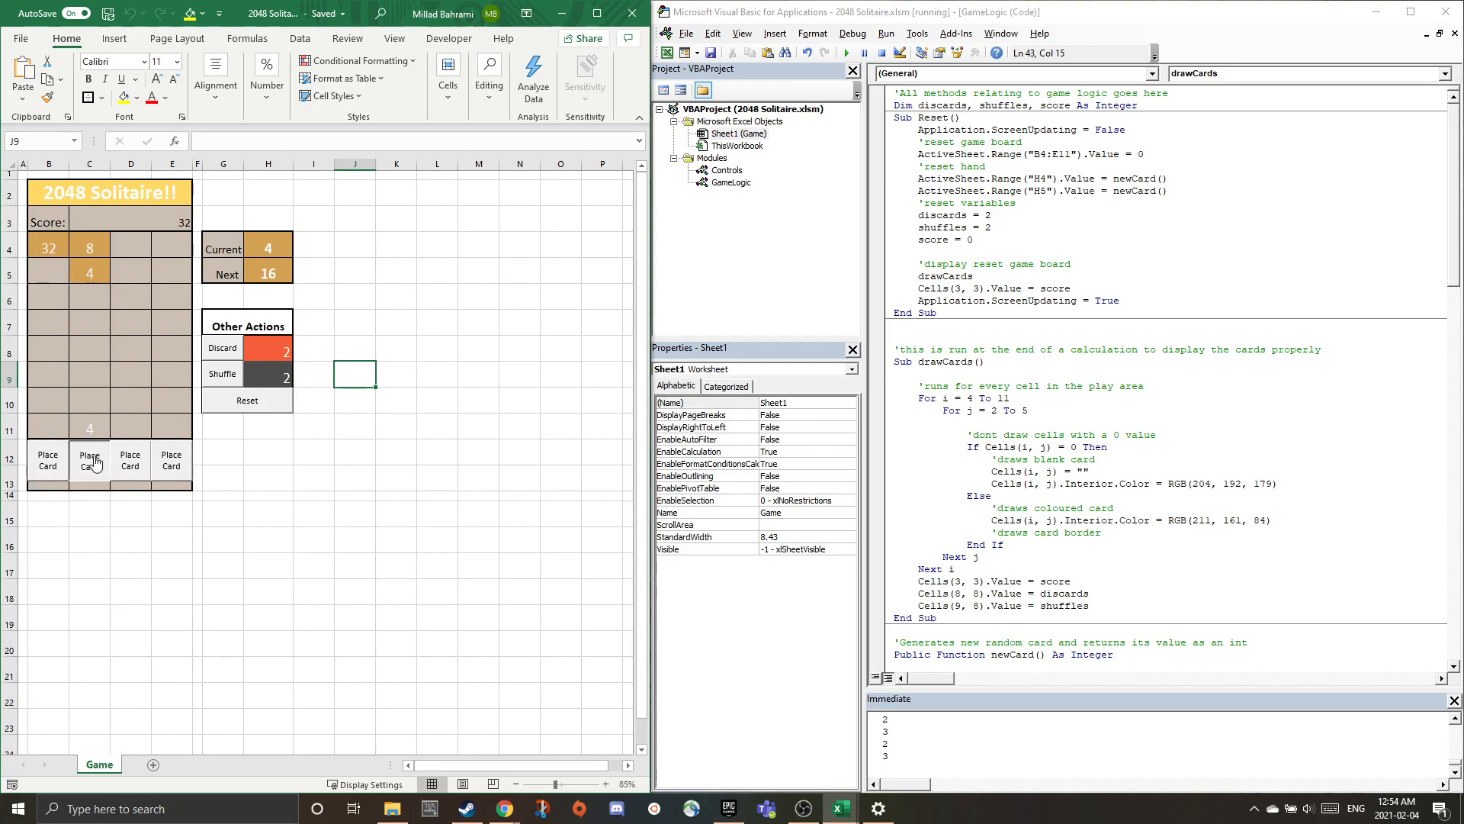
click(48, 459)
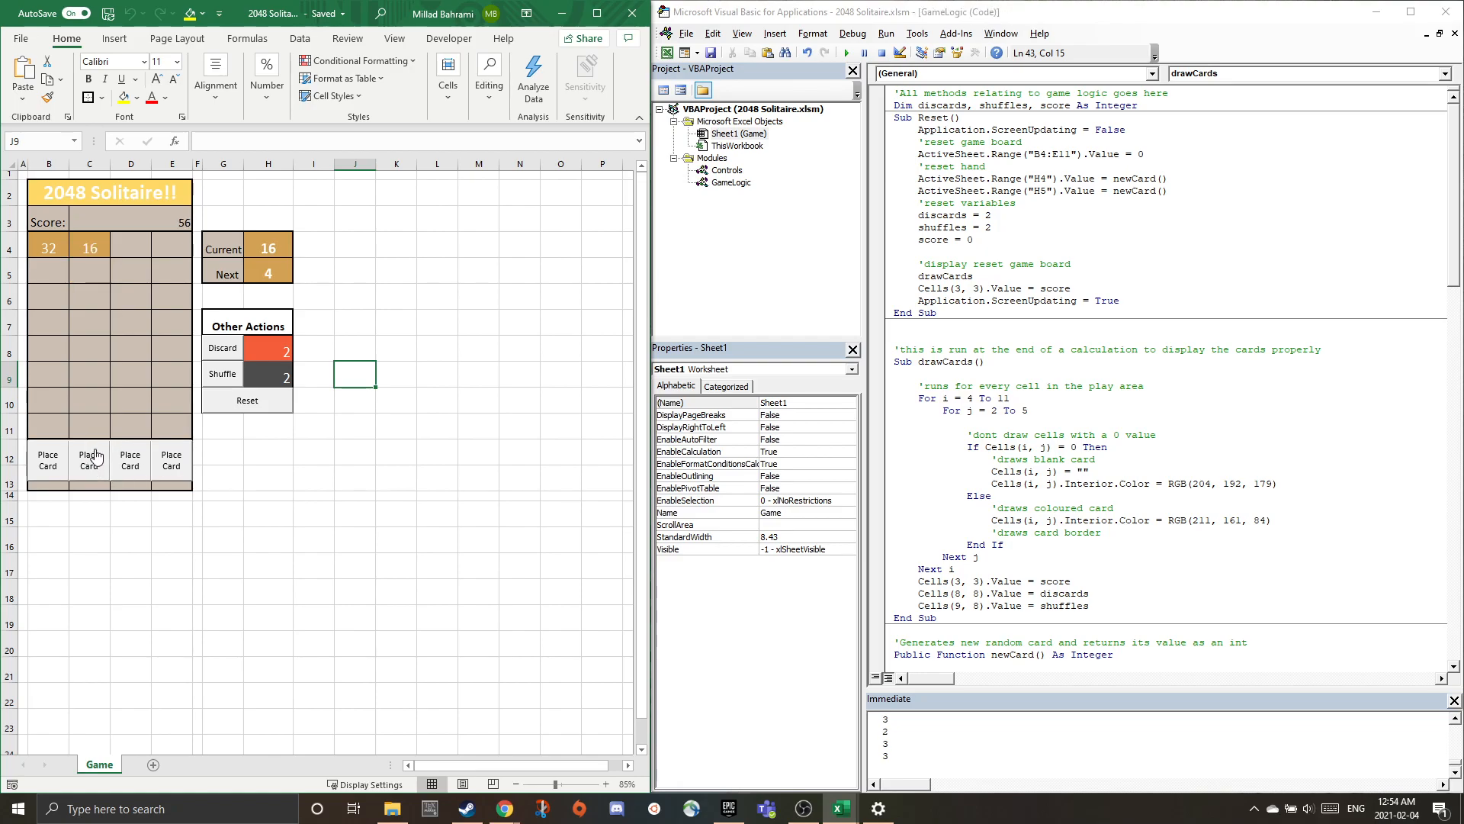
click(90, 458)
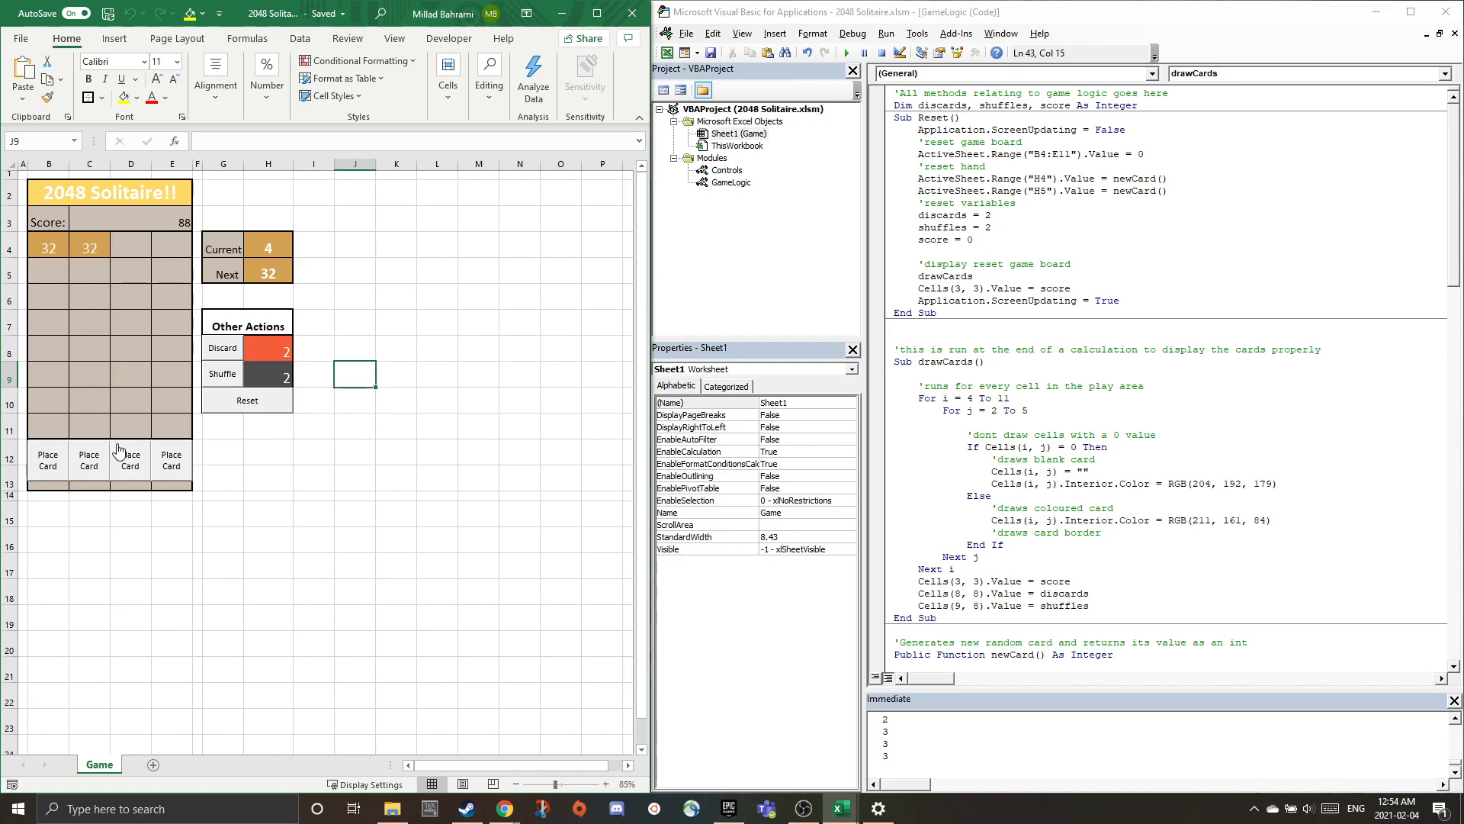
click(47, 460)
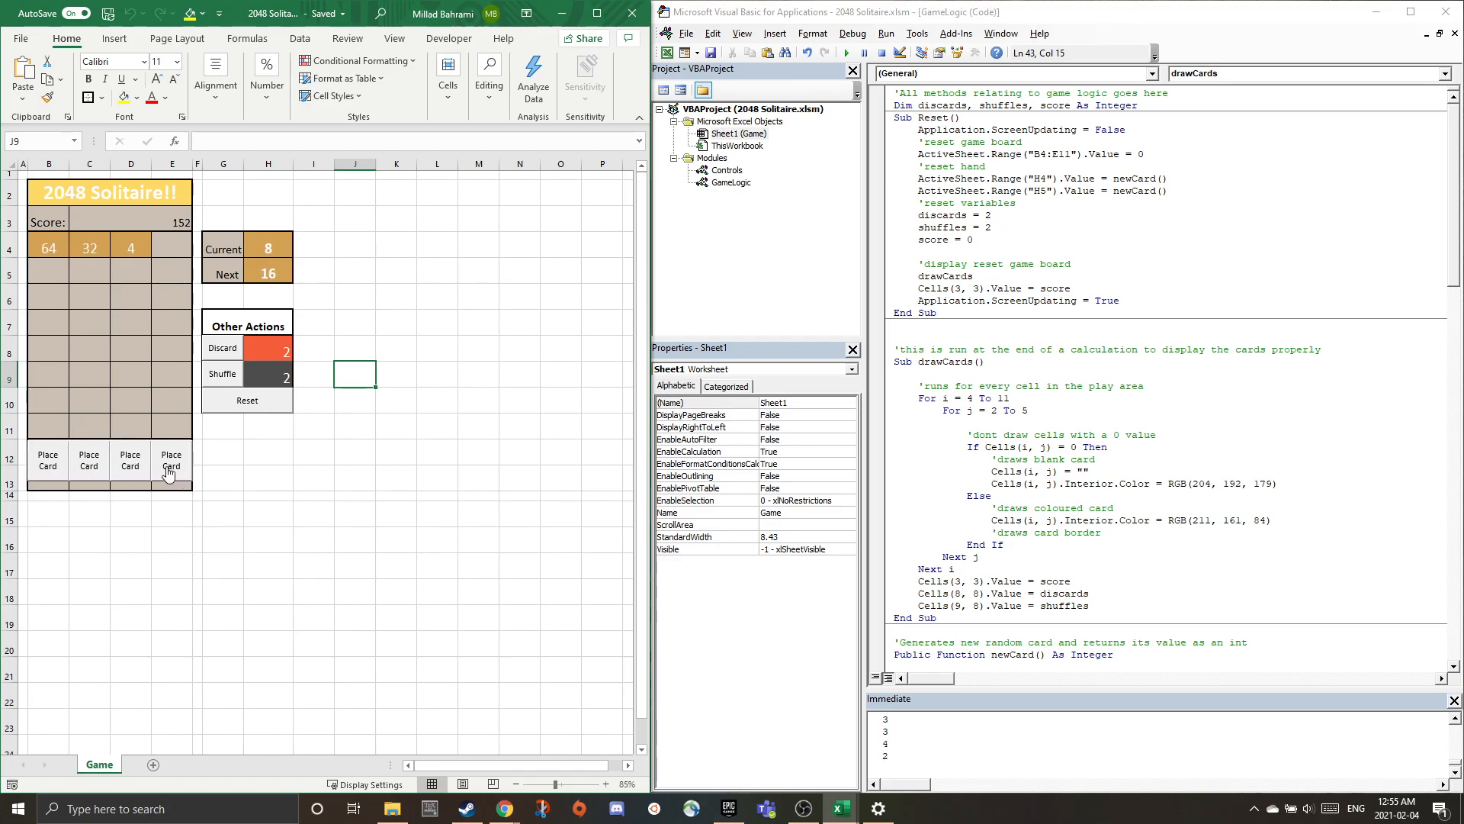
Play 8, 32, 8, 2, 32 and 16 cards to build 128 in B and 64 in C.
click(172, 459)
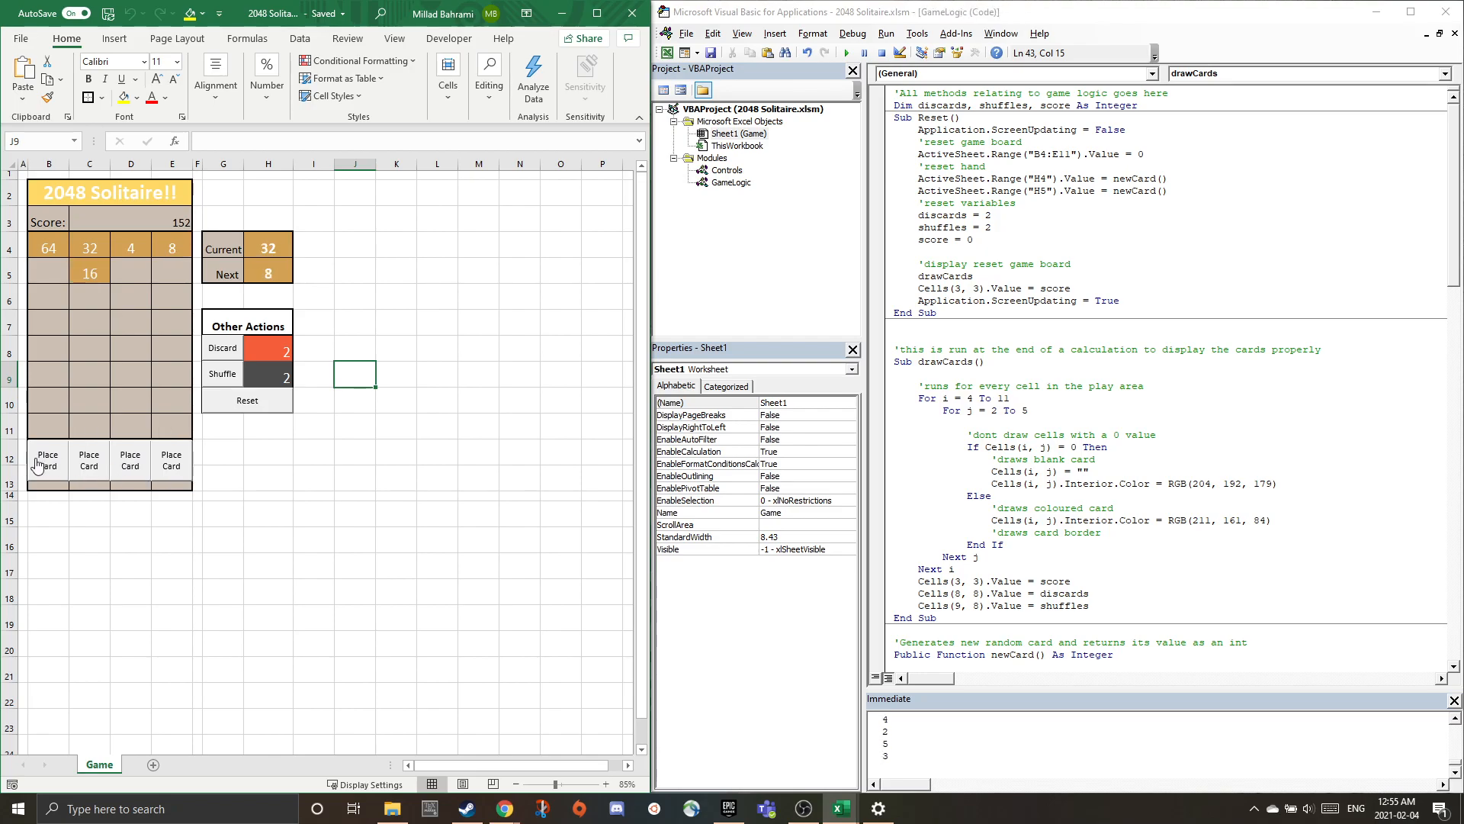
click(47, 458)
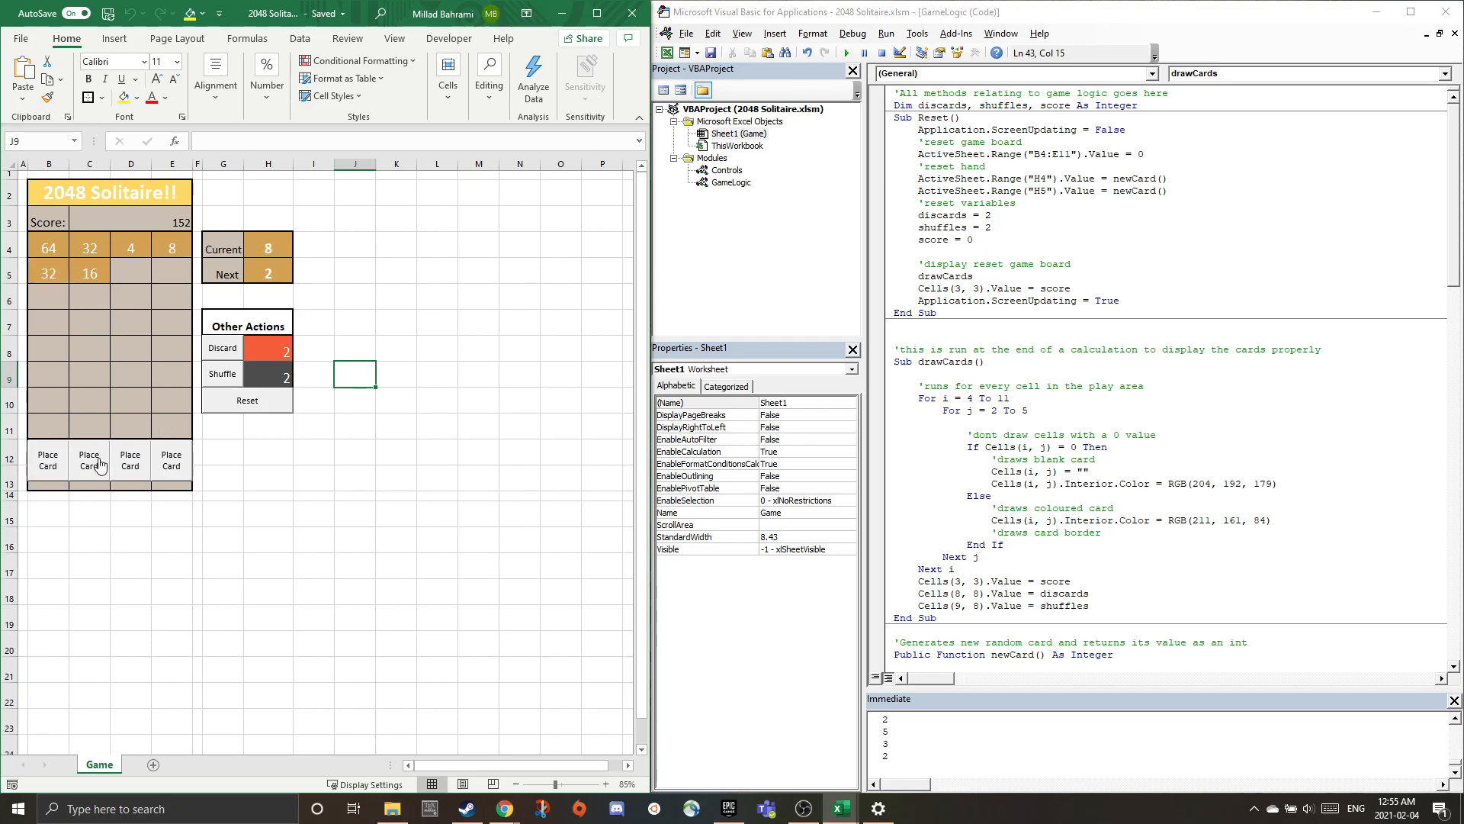
click(130, 461)
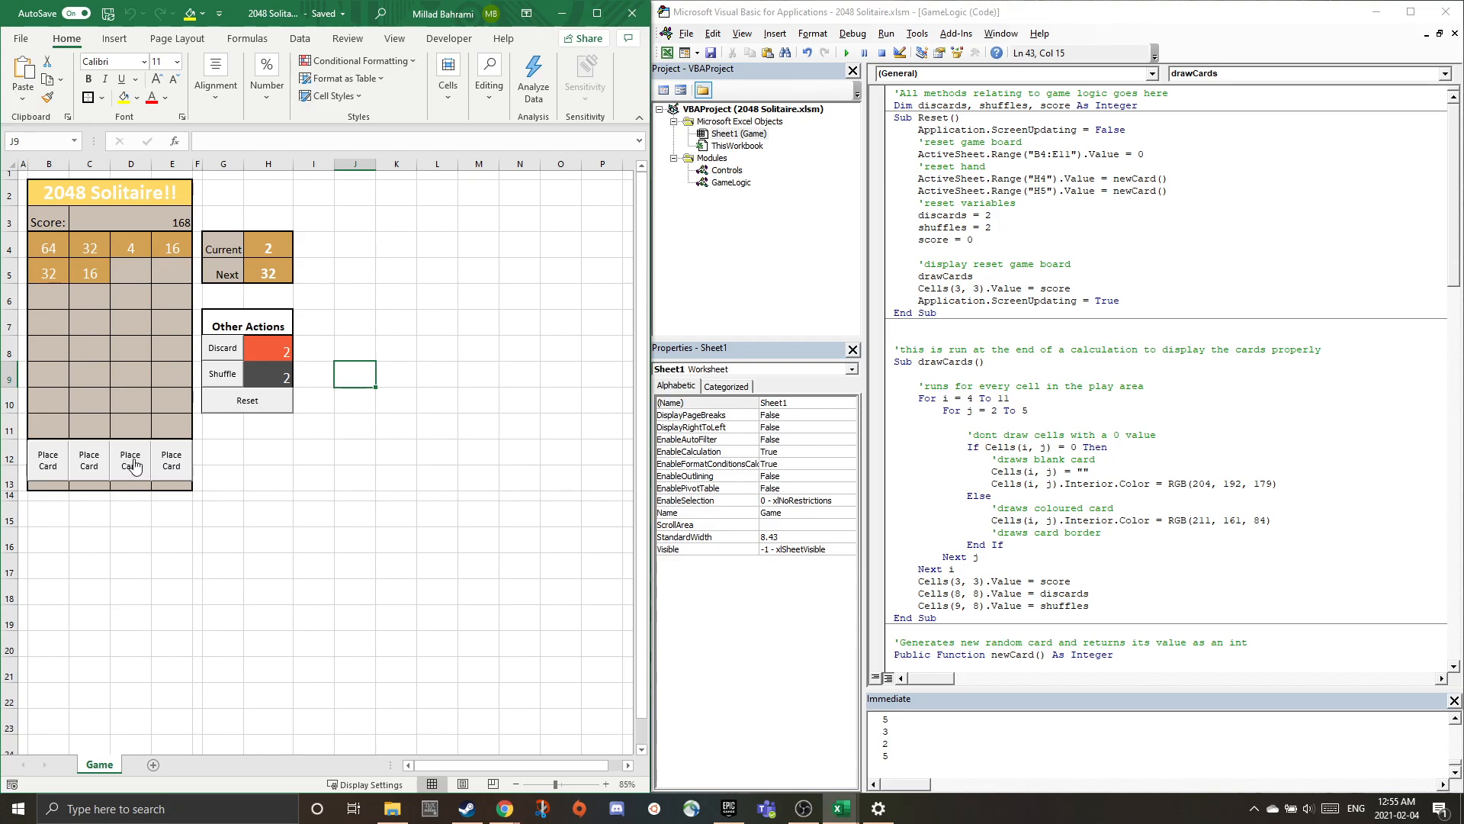
click(47, 460)
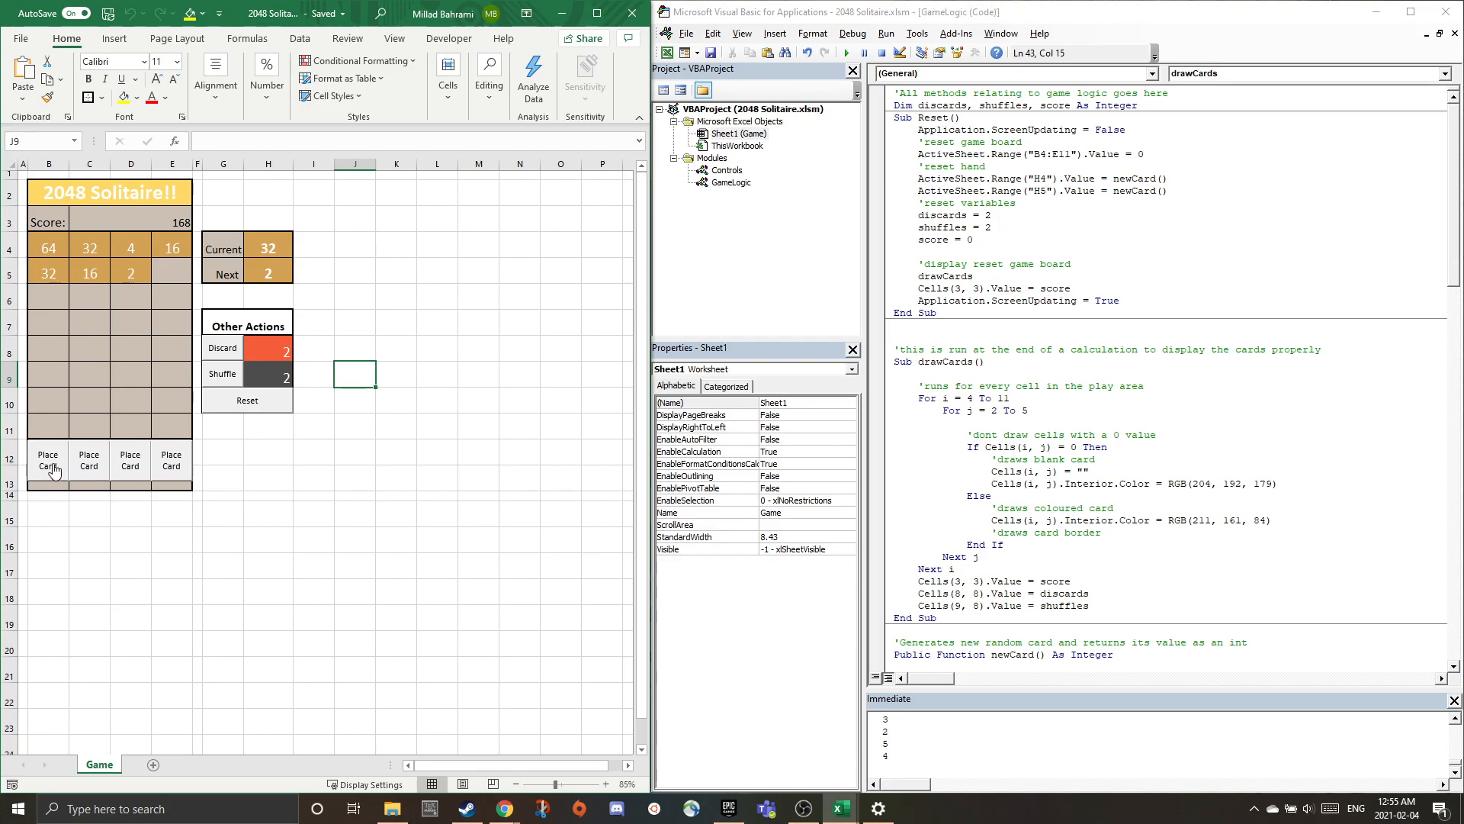
click(130, 458)
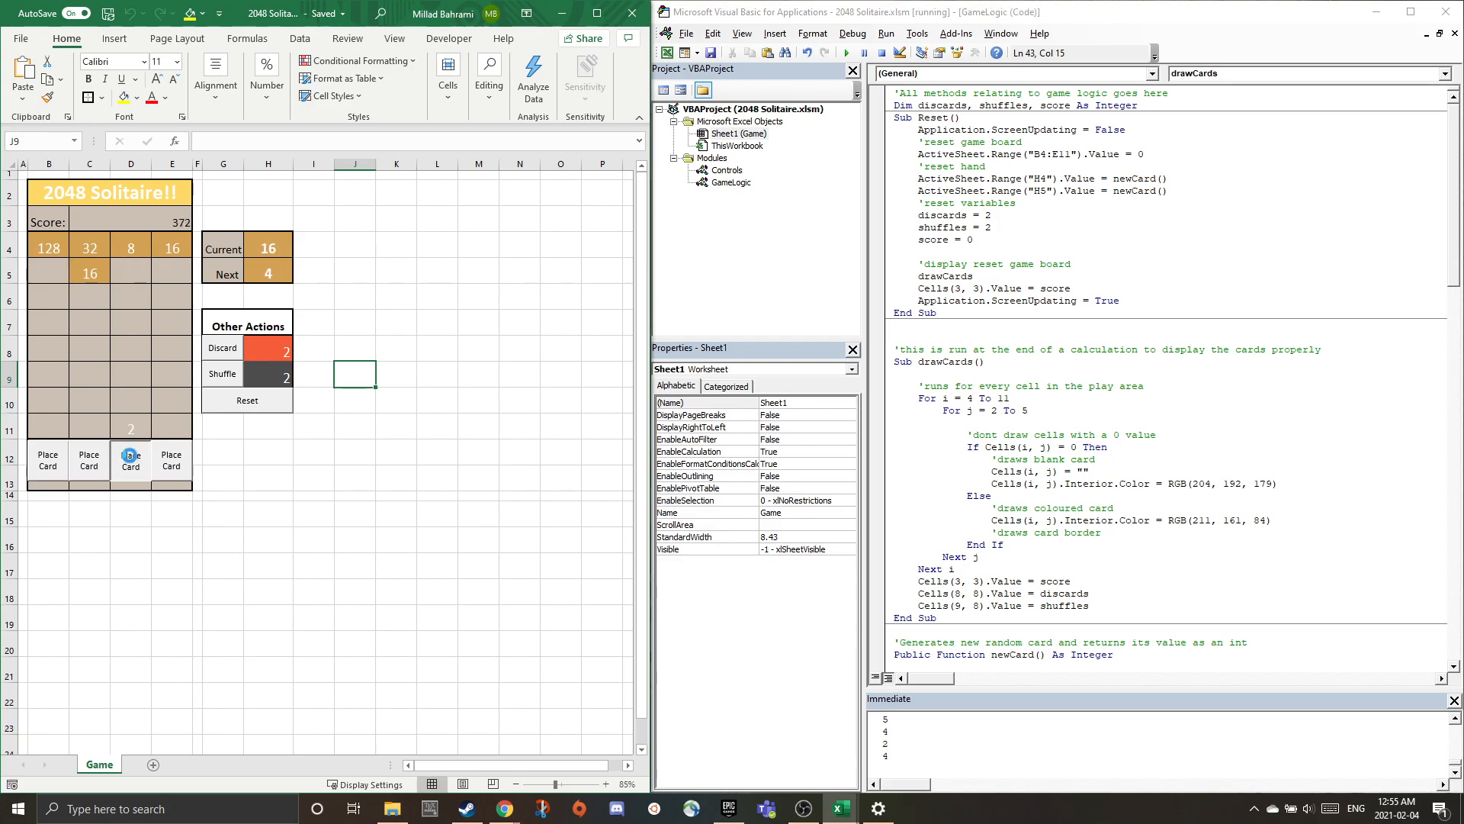
click(90, 458)
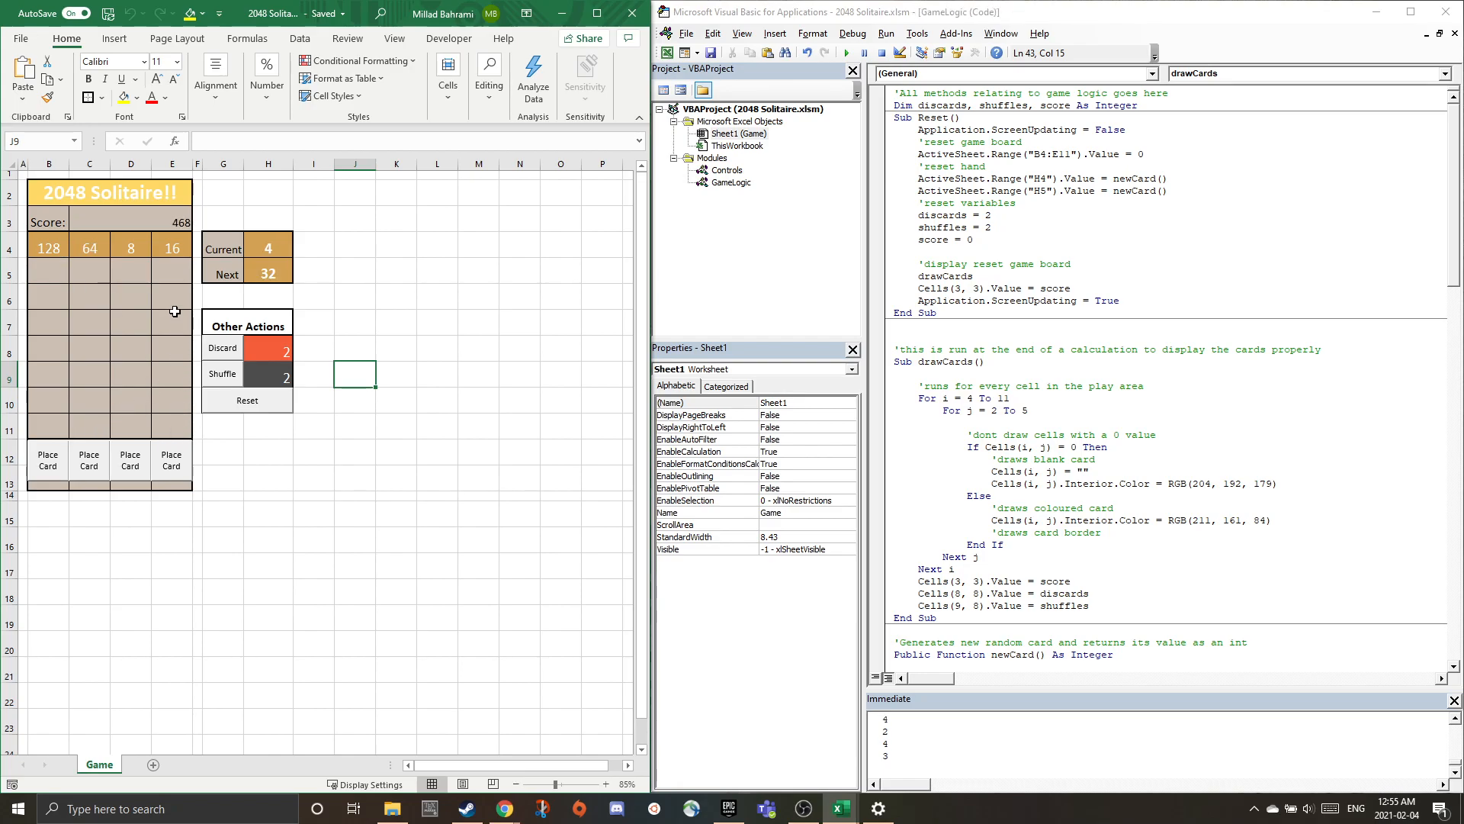
Place cards to chain merges into 256, raising the score to 1164.
click(129, 459)
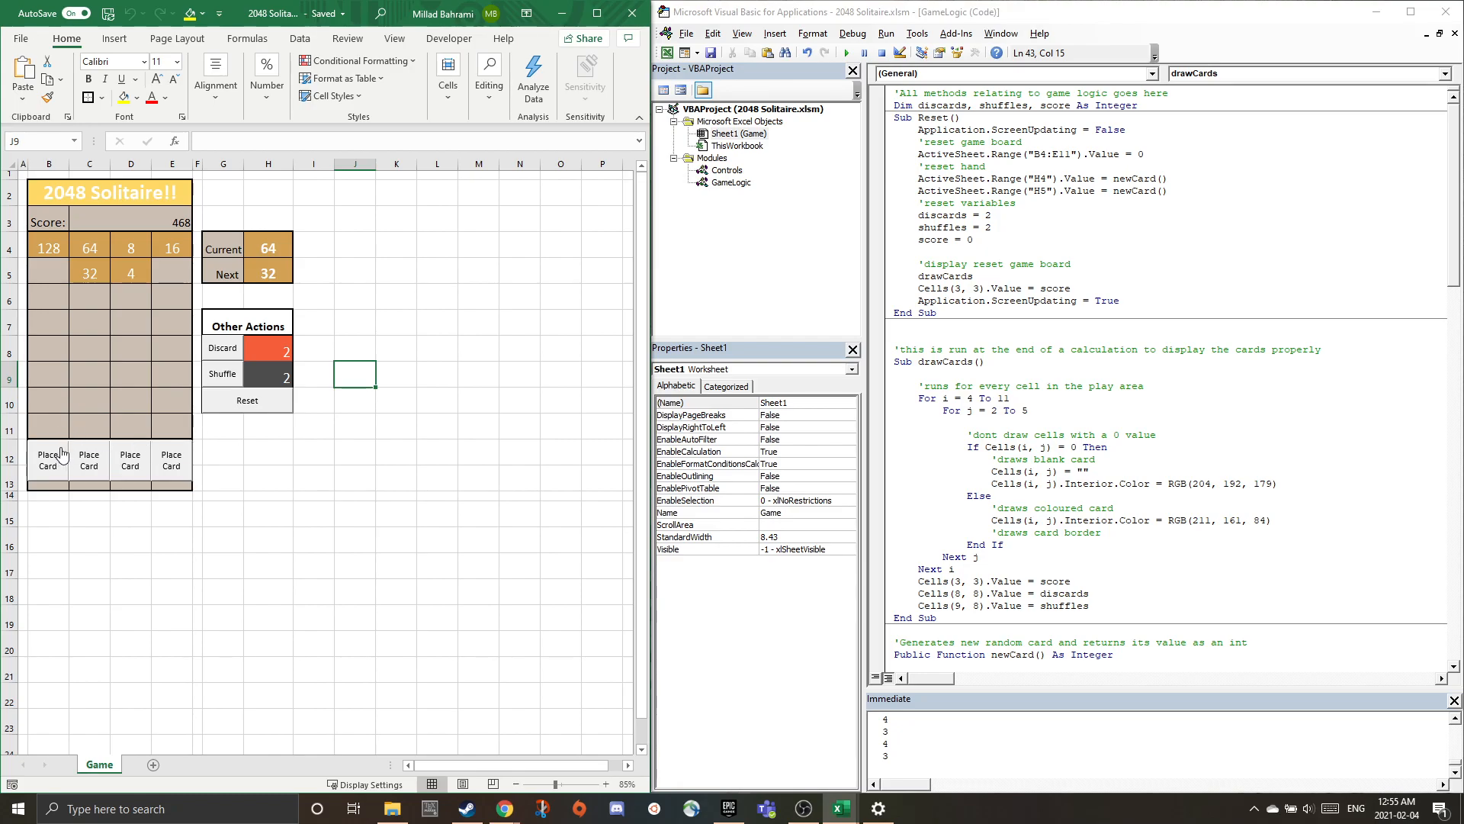
click(89, 458)
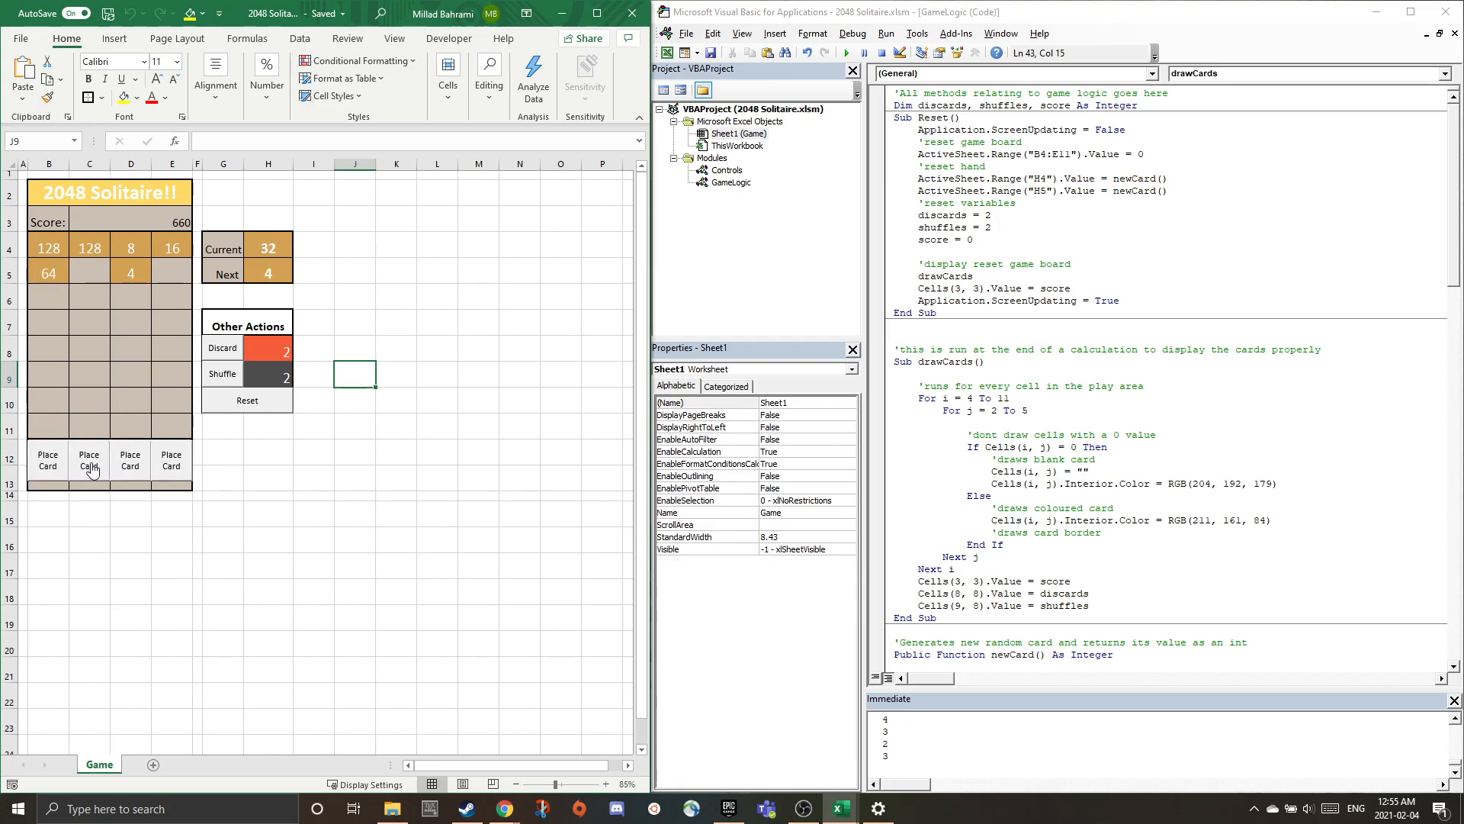
click(130, 459)
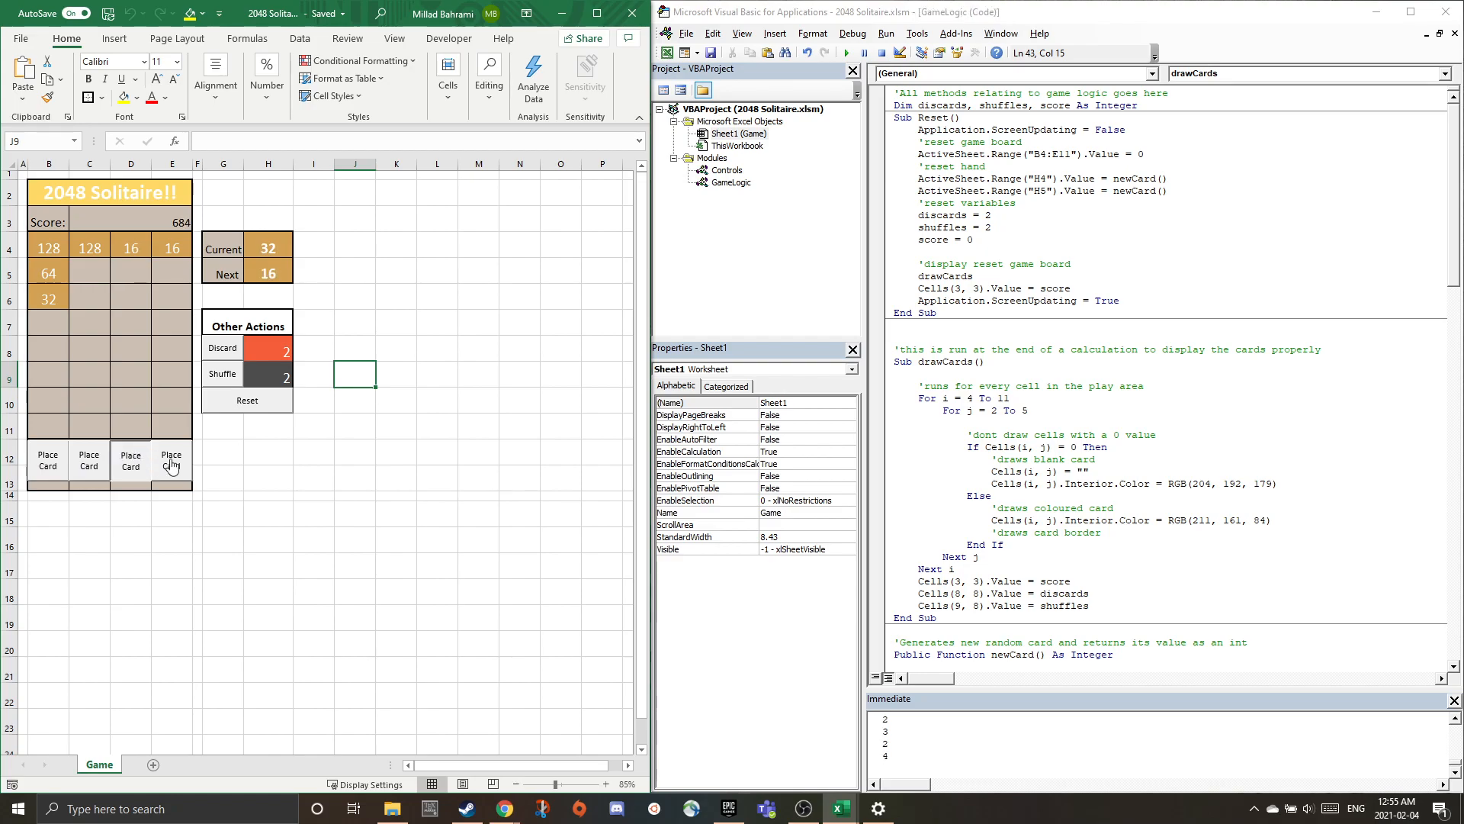
click(129, 459)
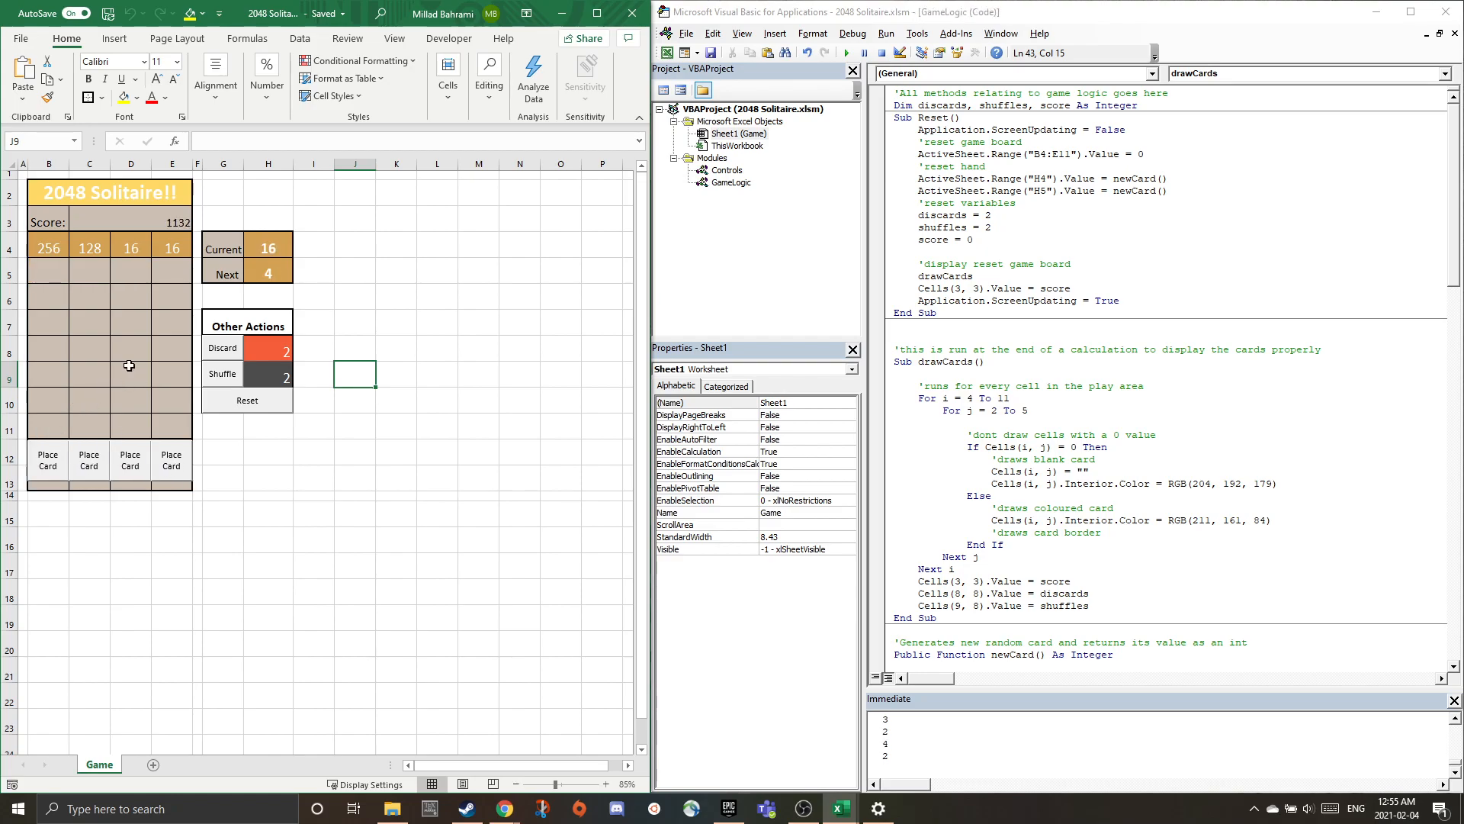
mouse_move(554, 253)
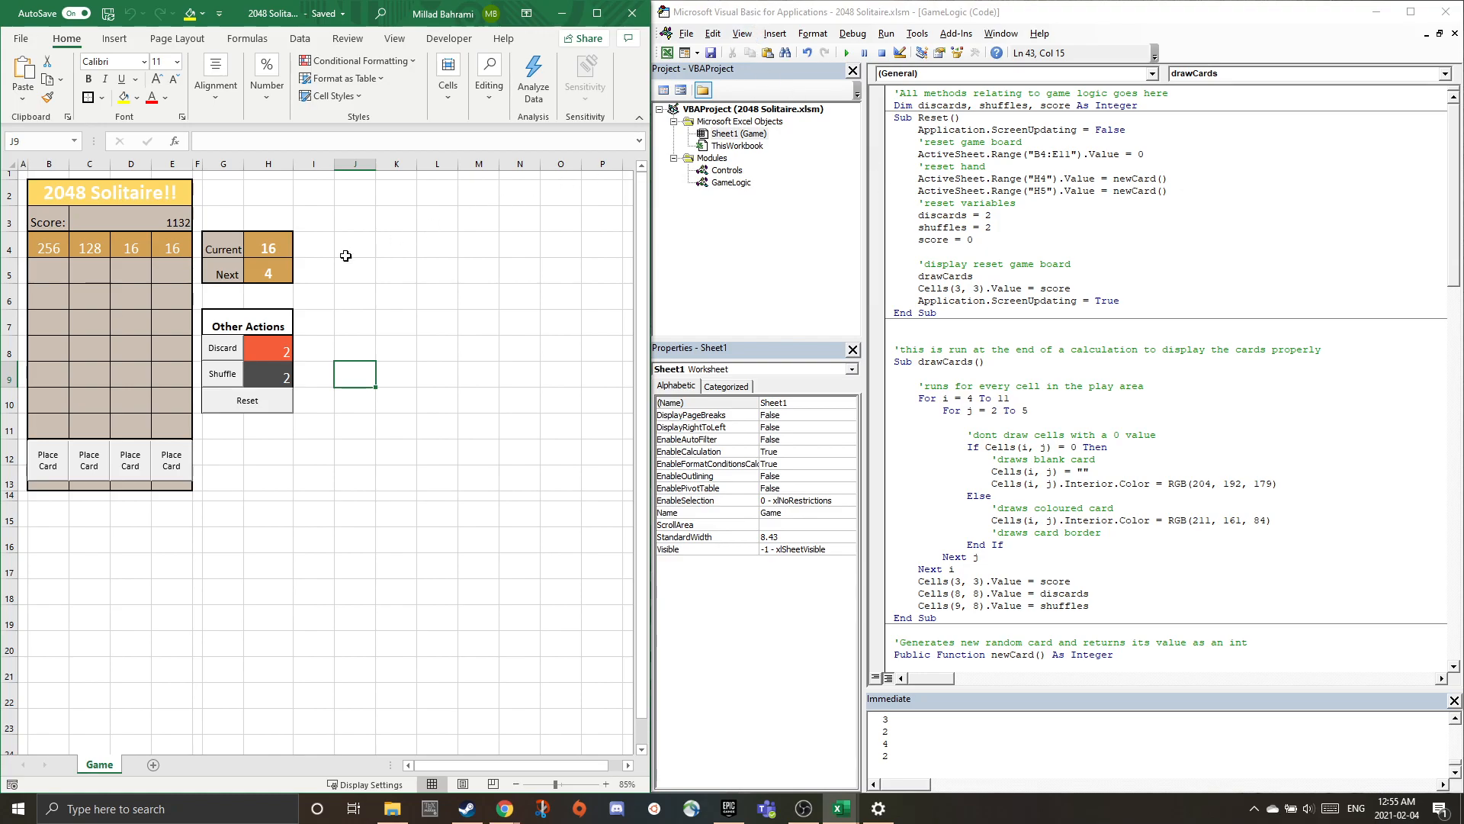
mouse_move(36, 283)
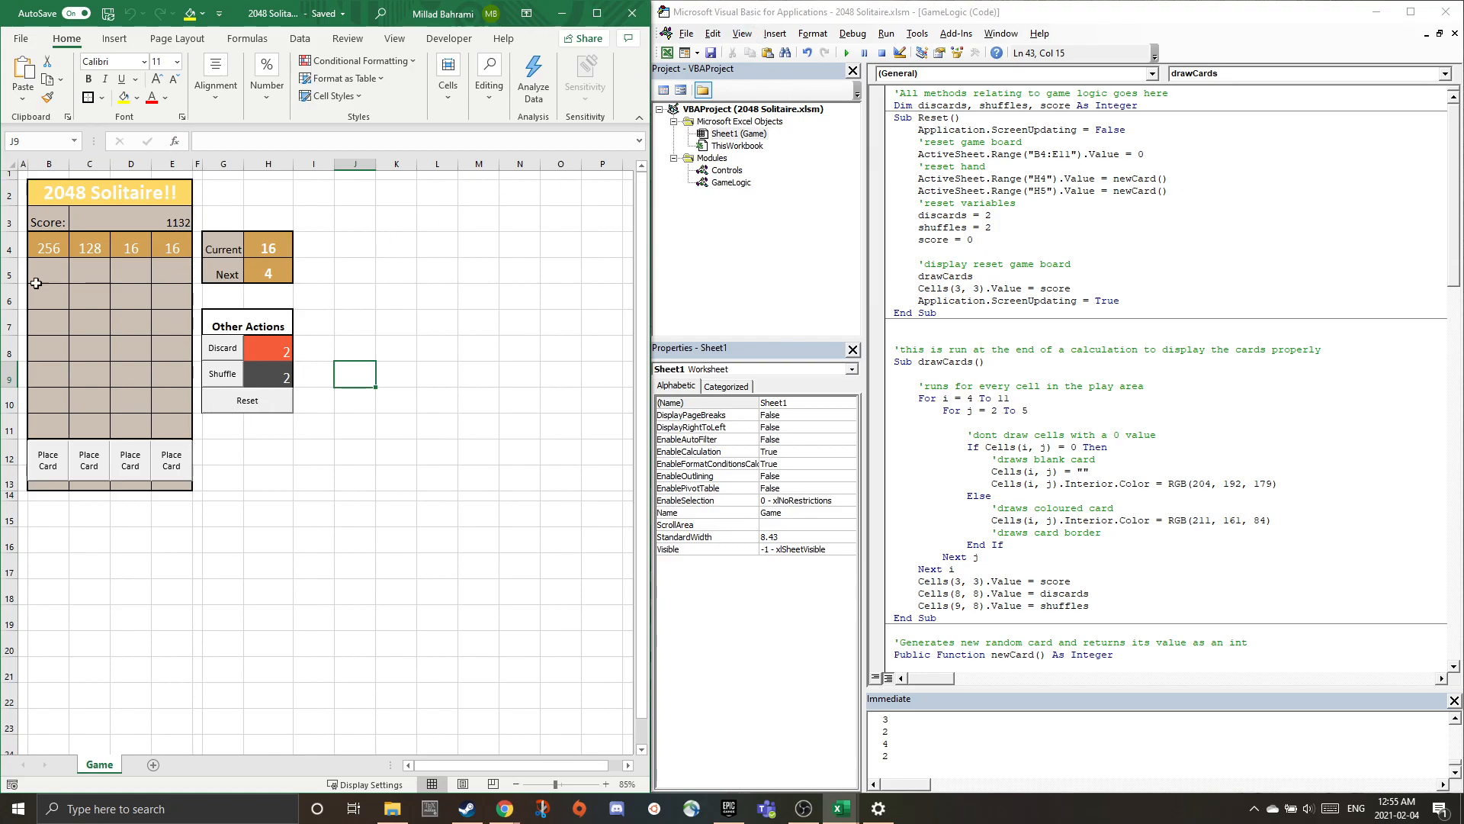
mouse_move(161, 408)
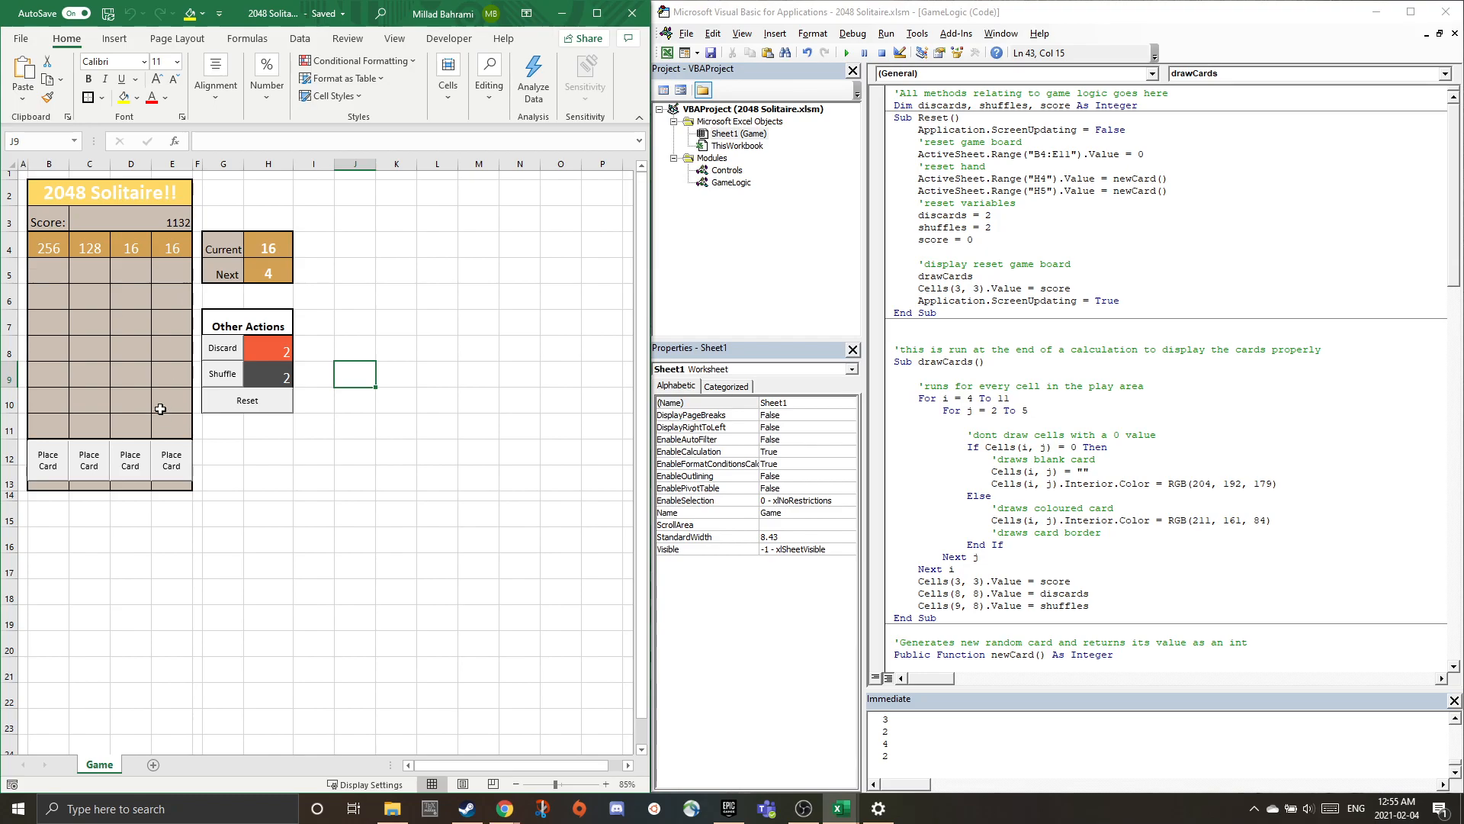
click(170, 458)
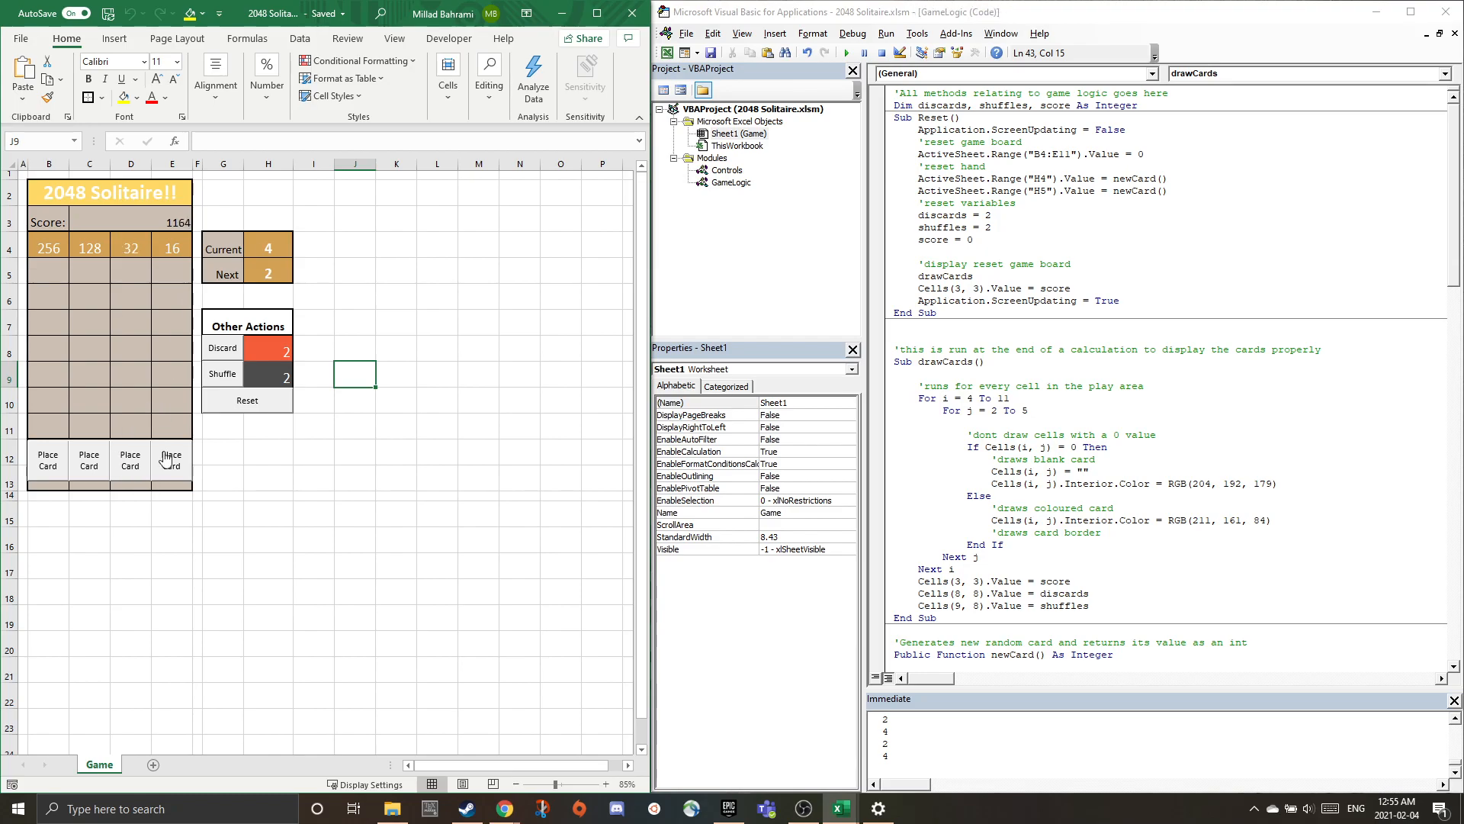
click(172, 459)
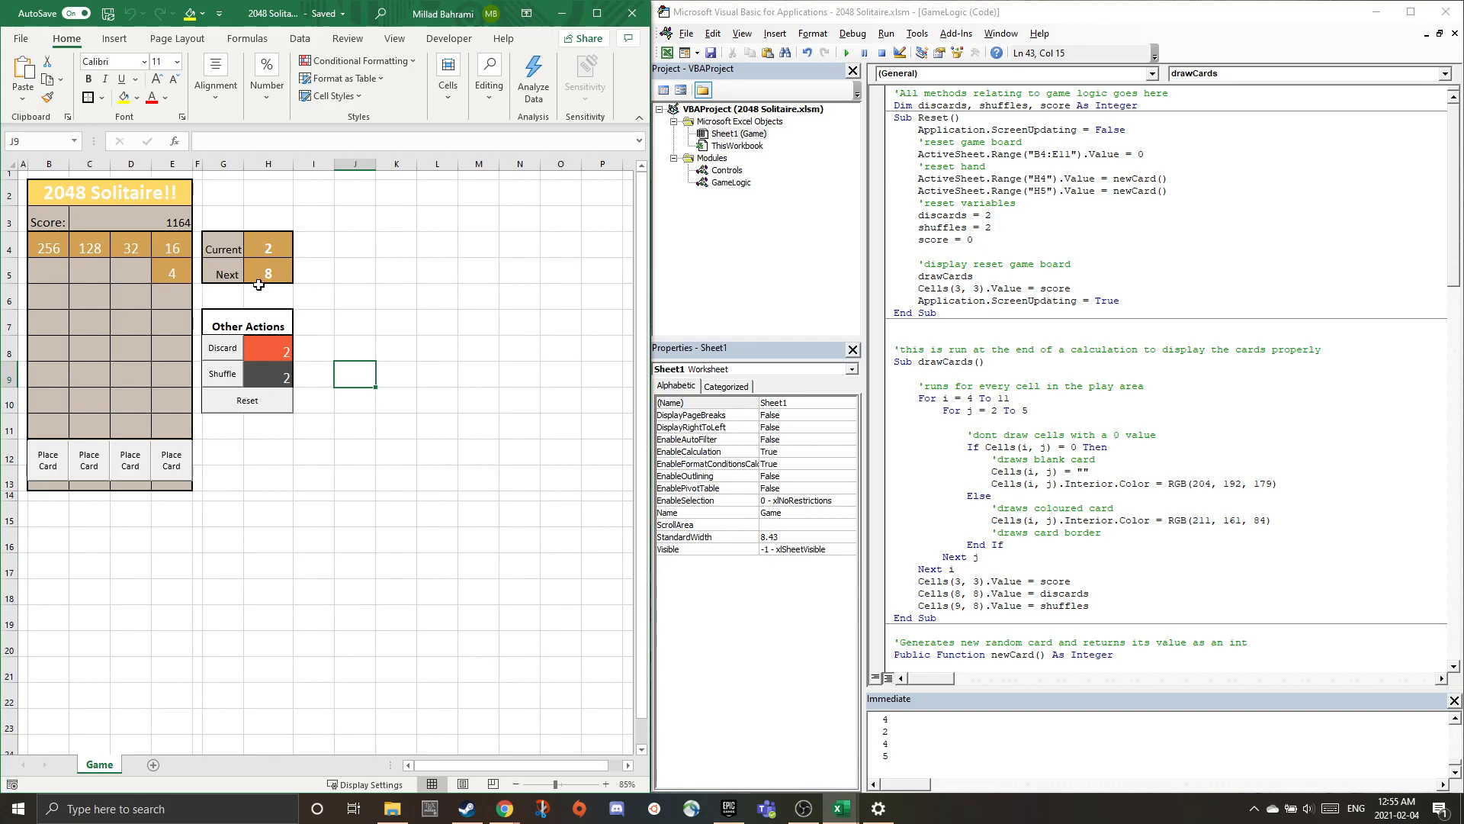
click(129, 459)
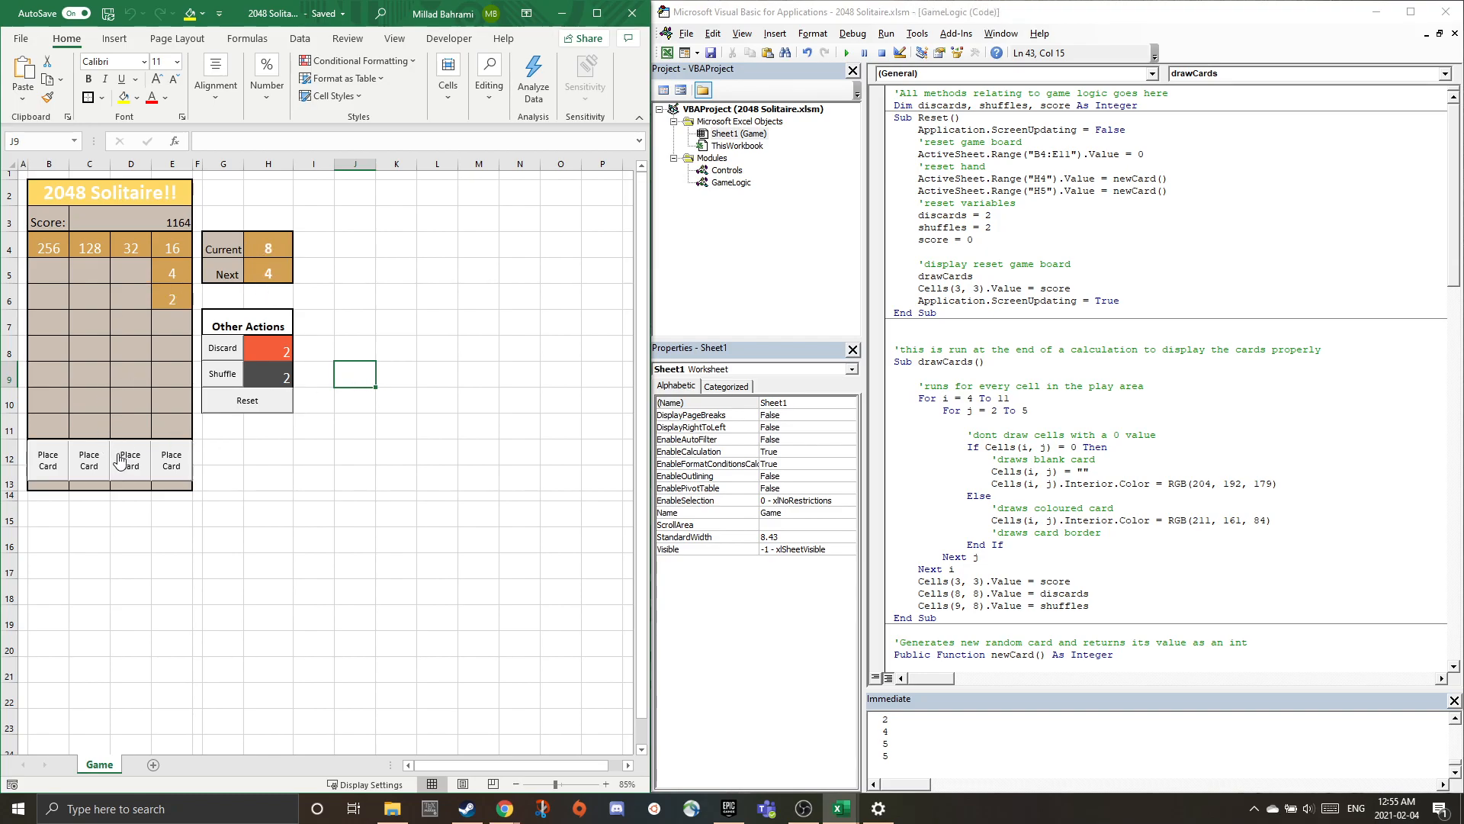
mouse_move(139, 461)
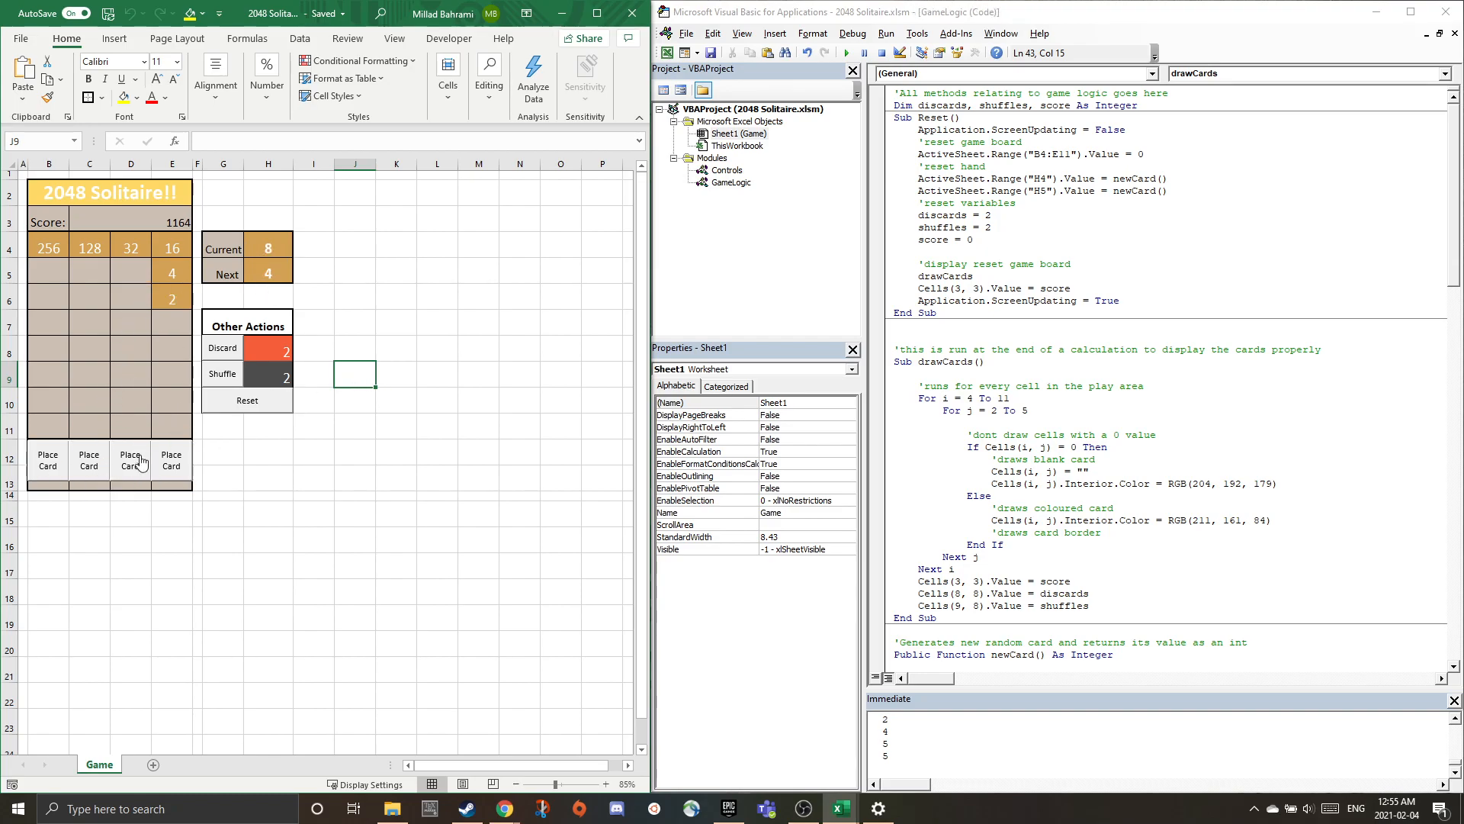
mouse_move(138, 462)
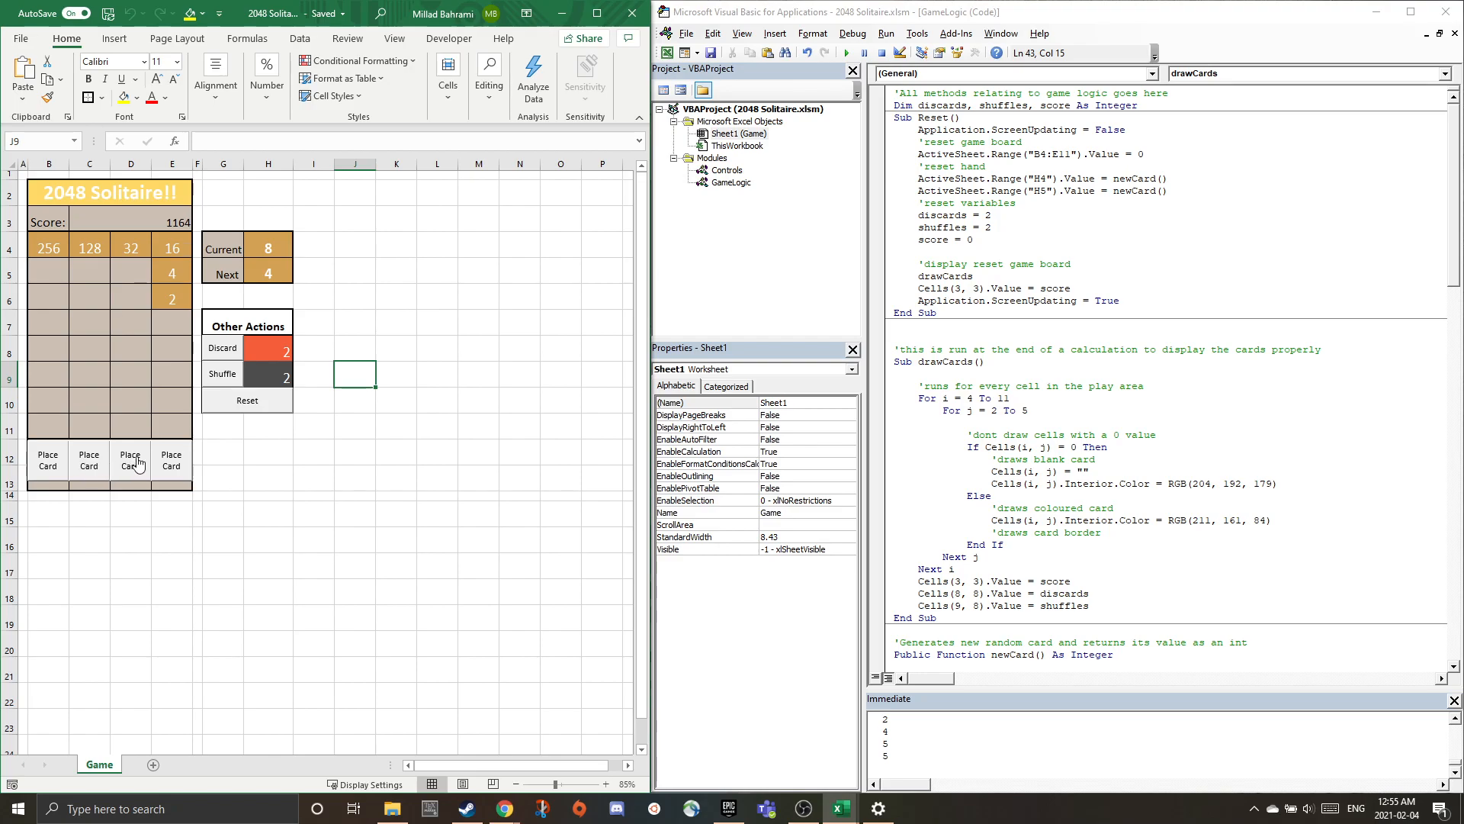
click(131, 459)
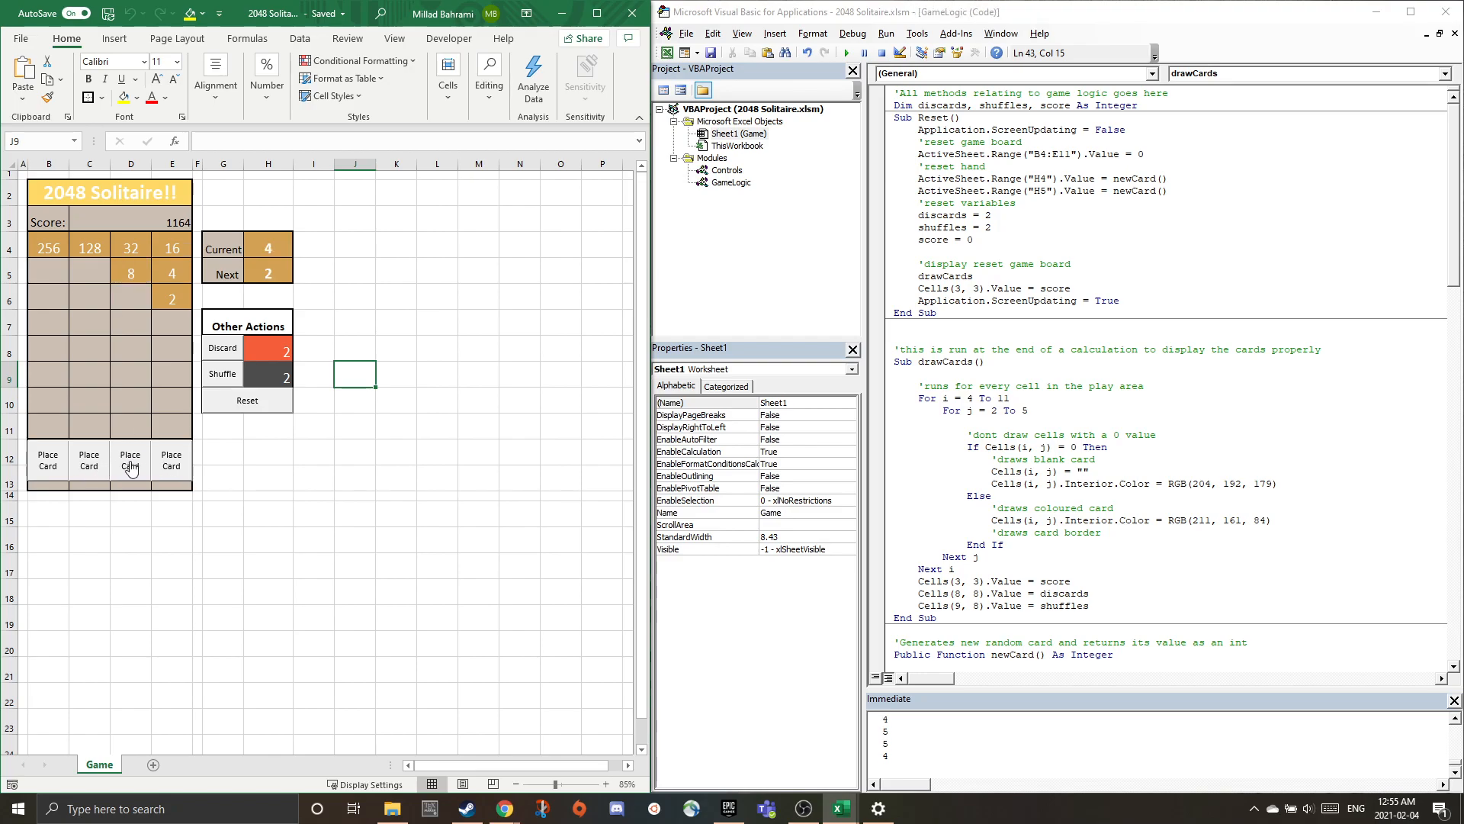
Merge the 8 onto the 8 in column E, bringing the score to 1224.
click(130, 459)
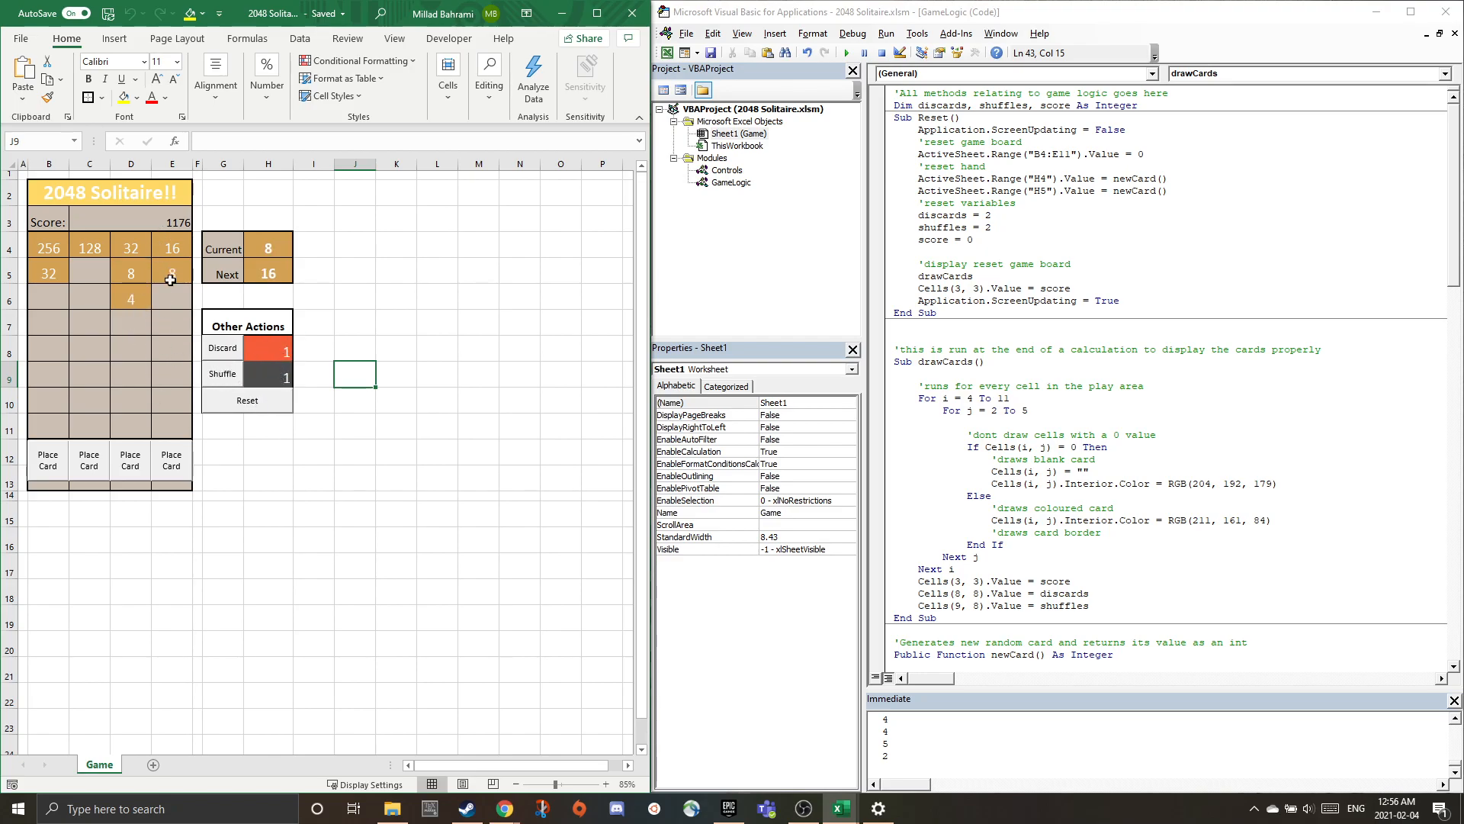
click(171, 273)
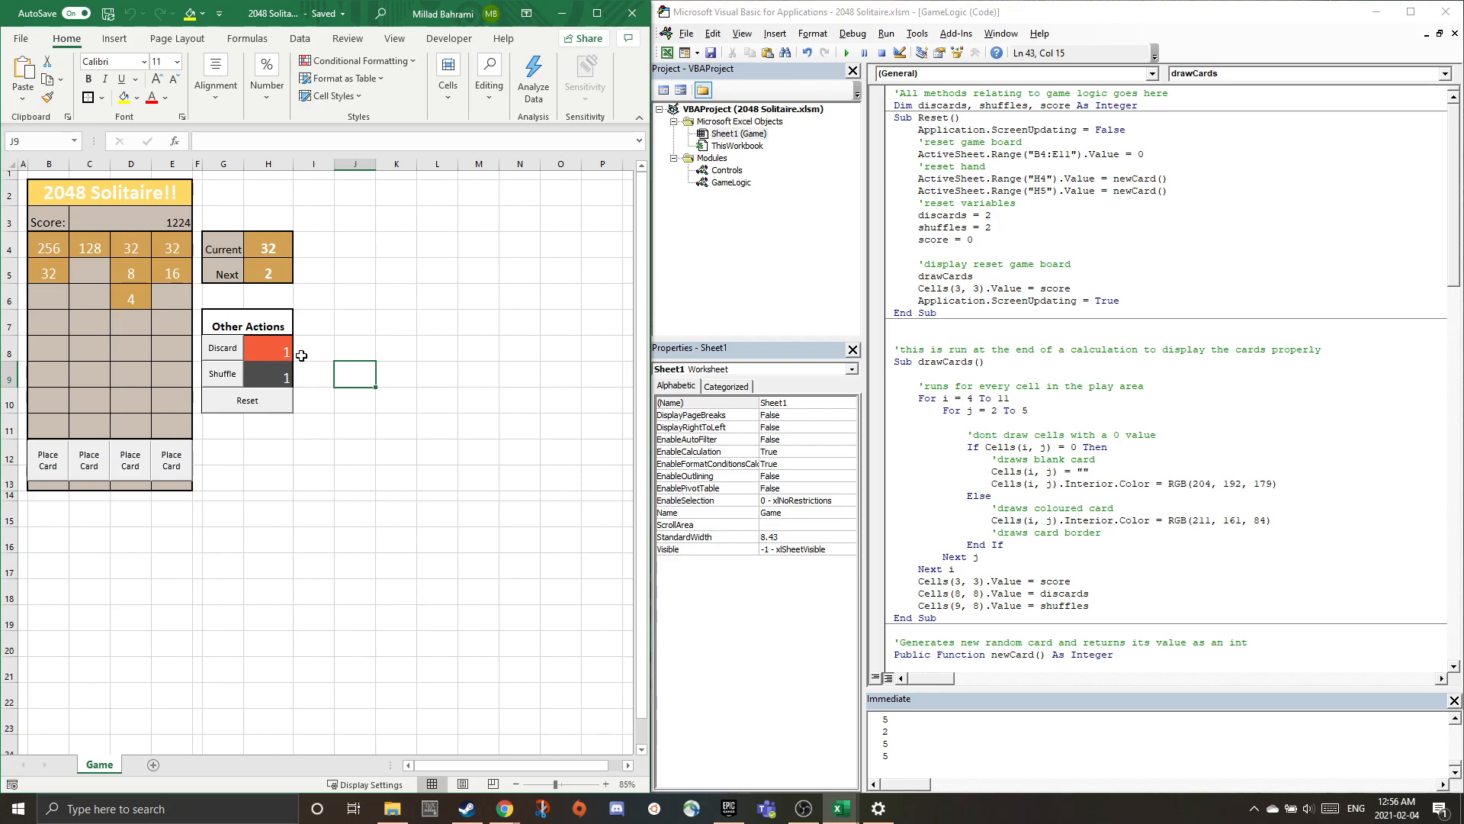
mouse_move(193, 244)
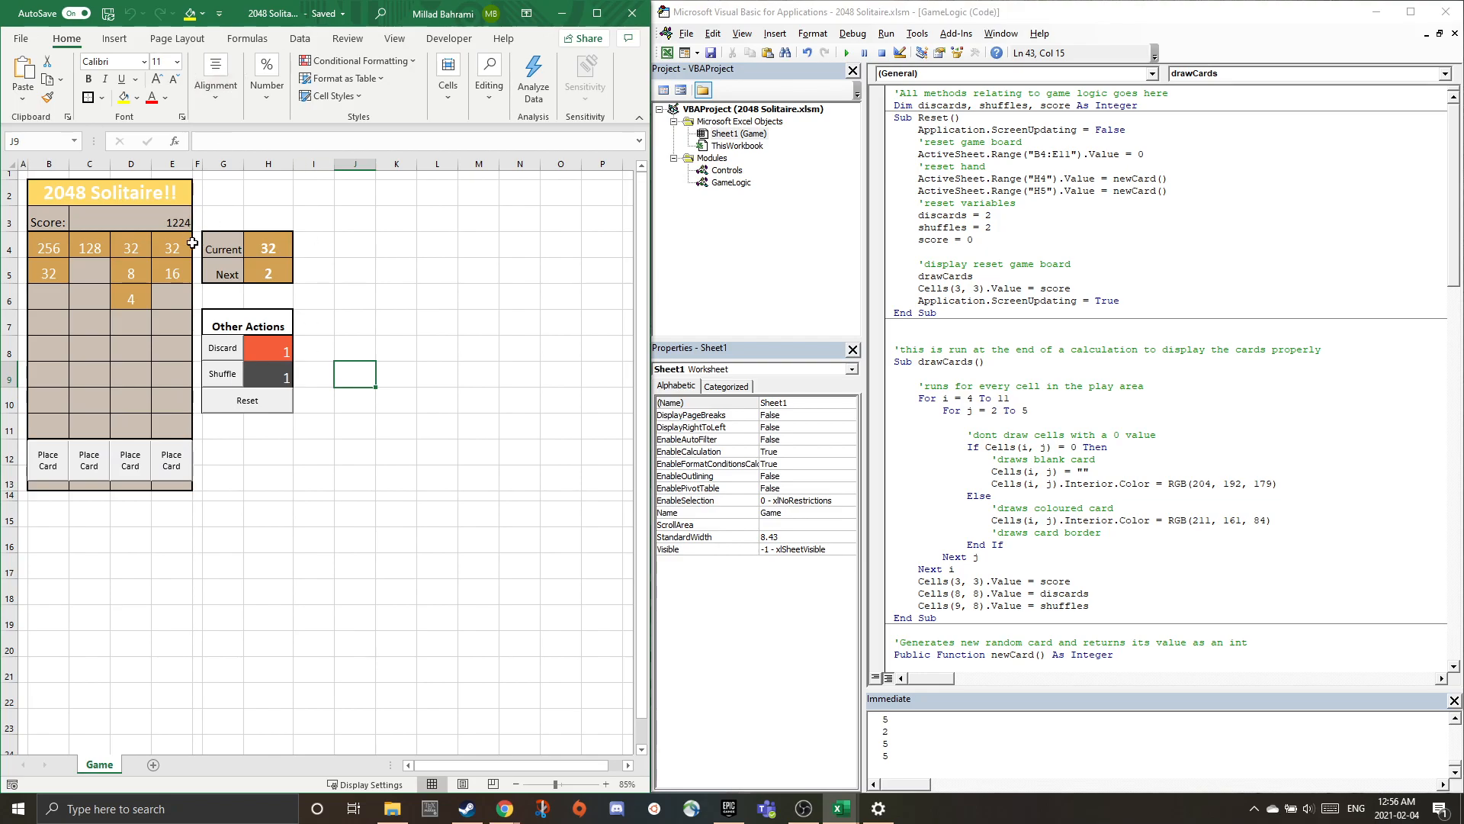
Reset the game, enter 1024 in E4 and H4, and dismiss the GOODNIGHT STREAKS message.
click(246, 399)
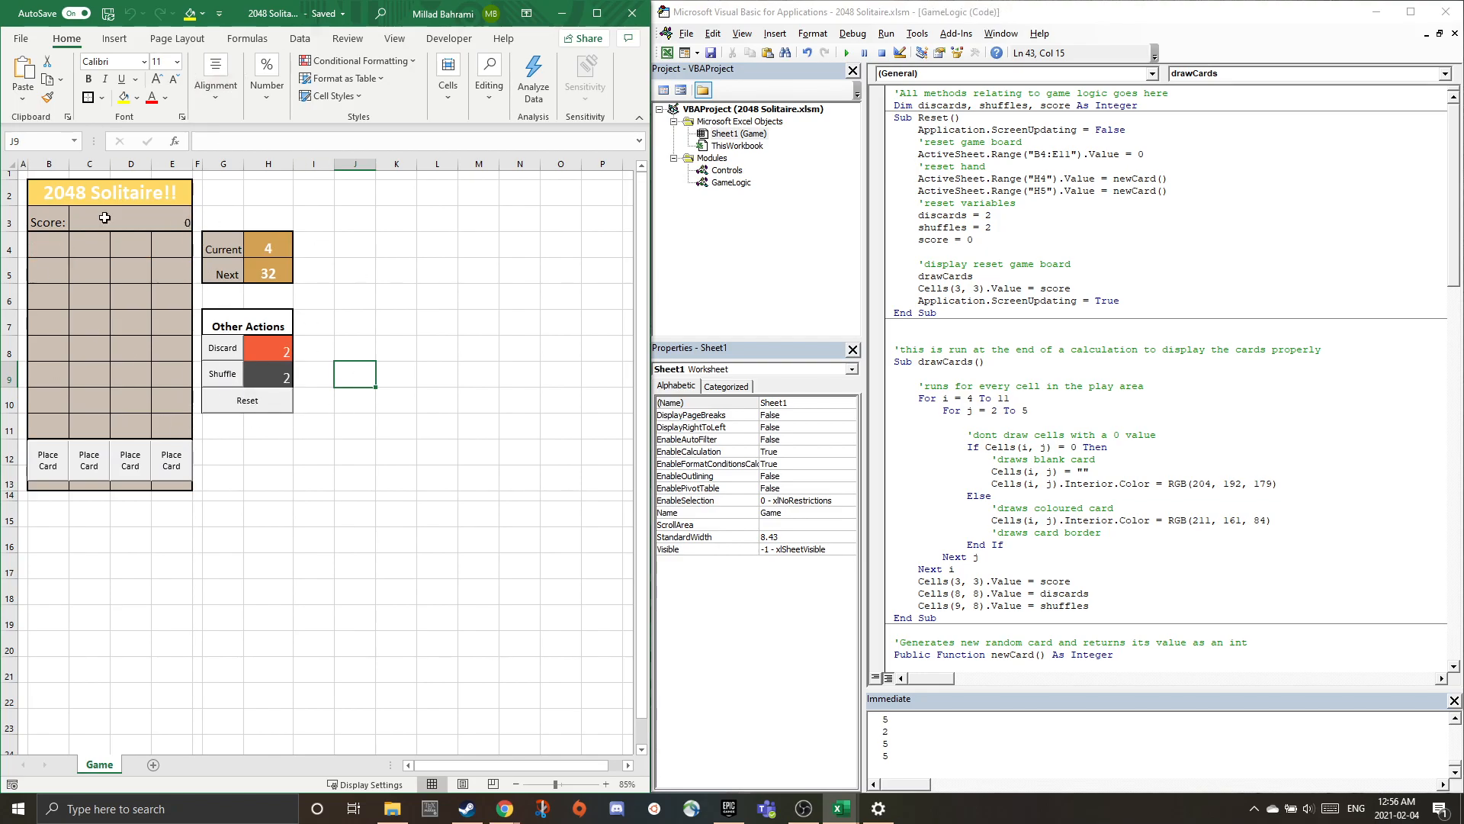
mouse_move(160, 436)
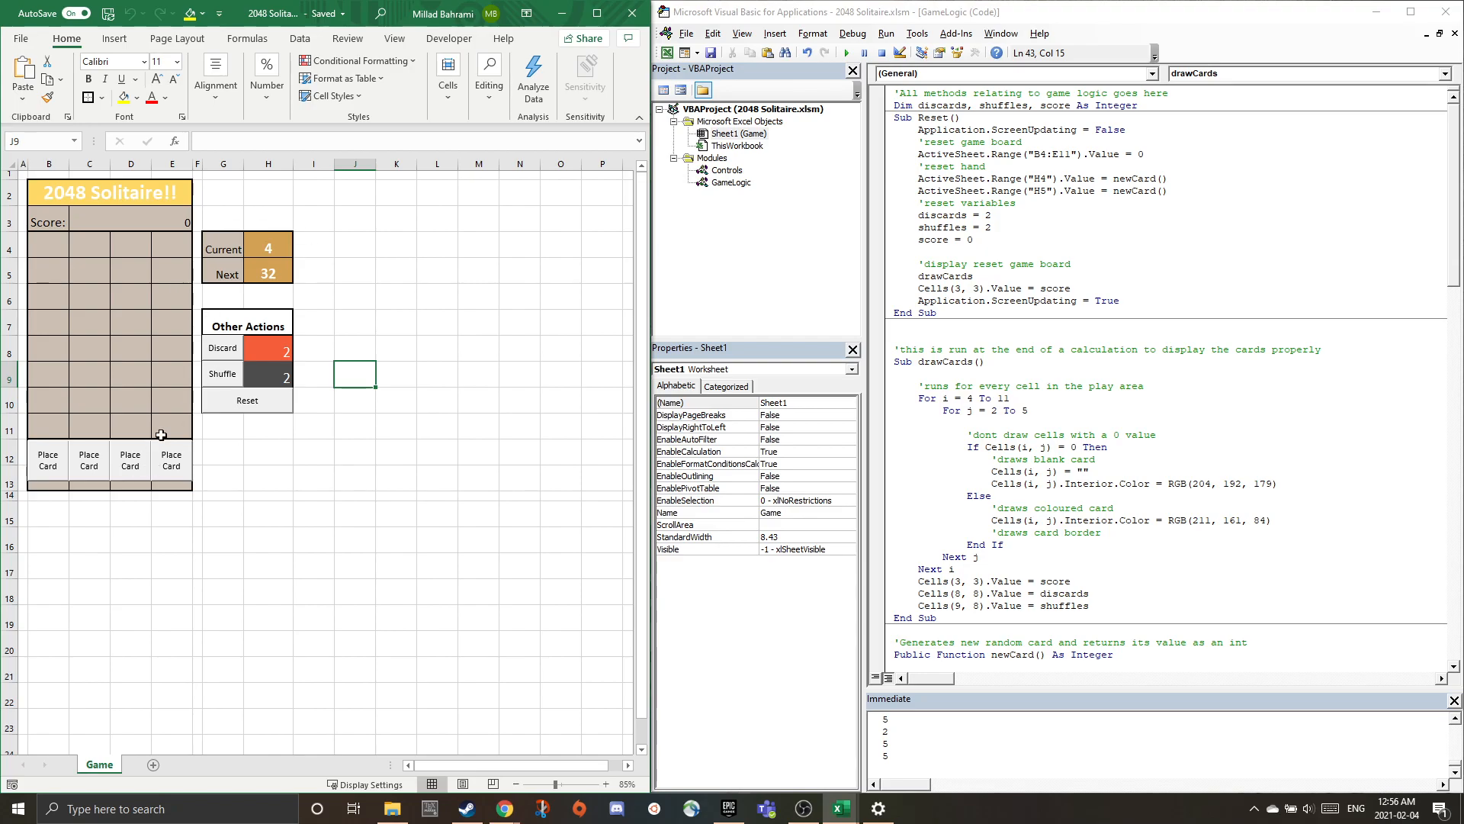
click(172, 245)
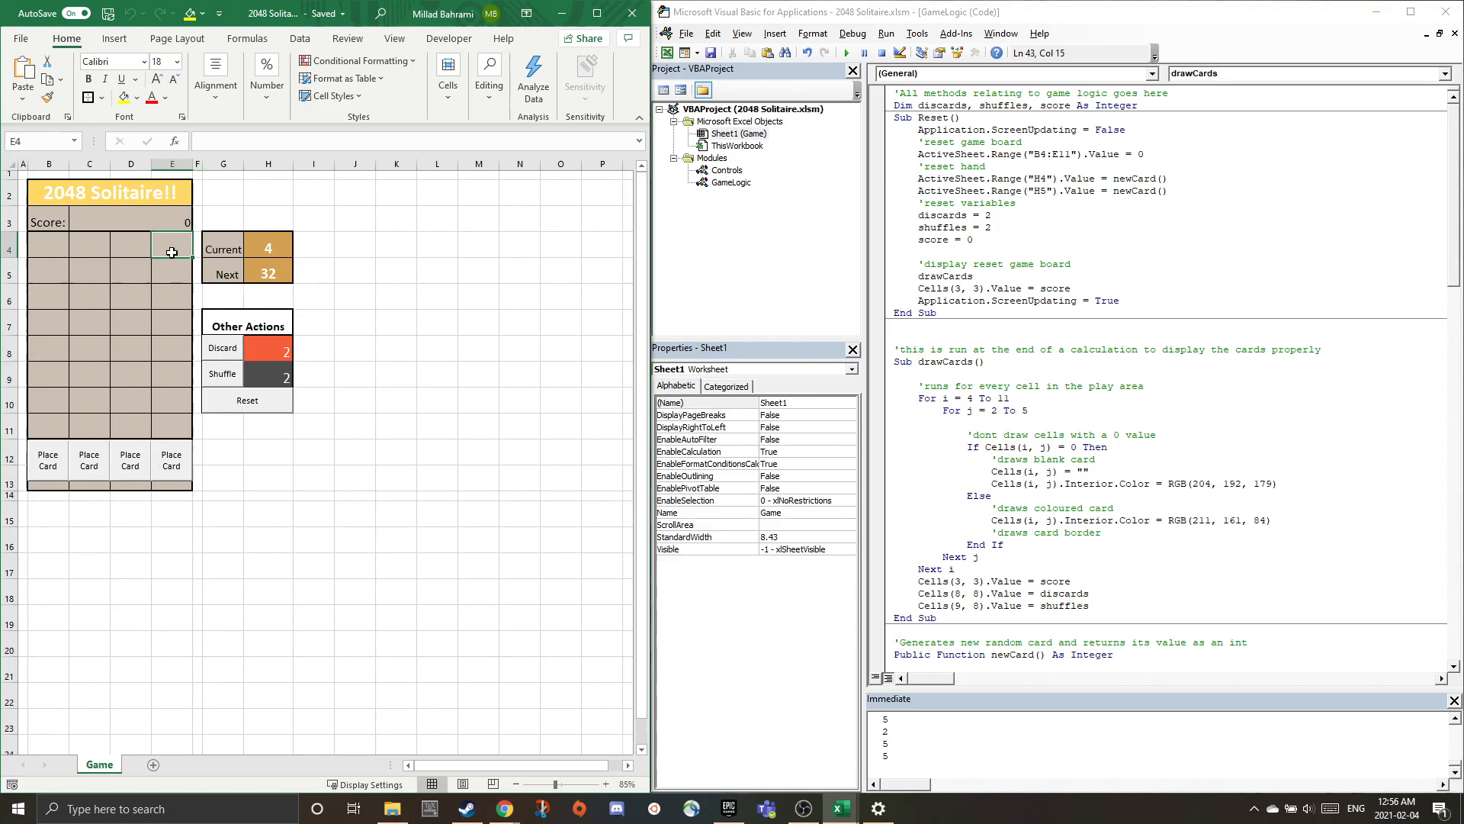
text(1024)
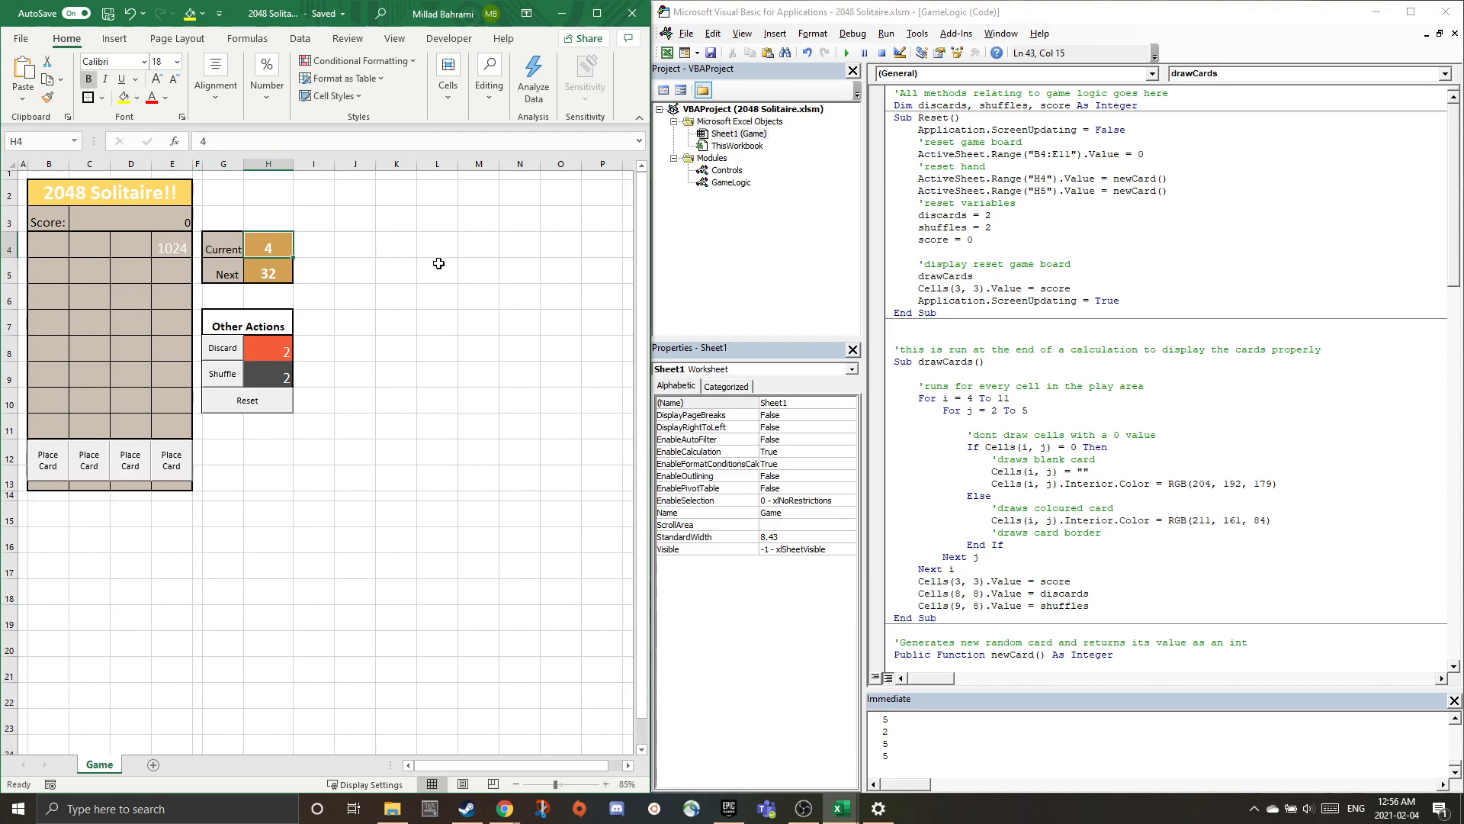
text(1024)
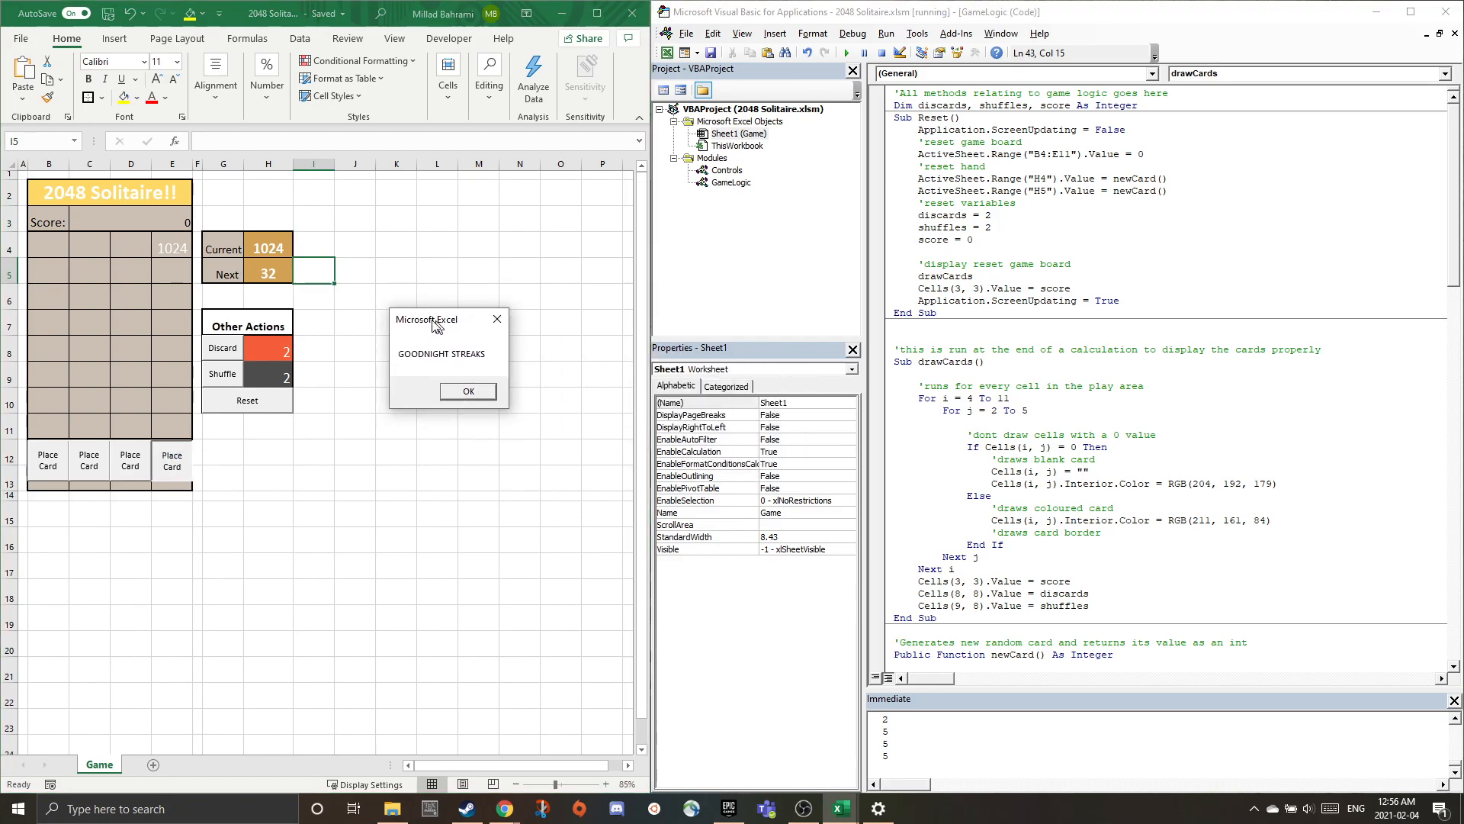
click(467, 390)
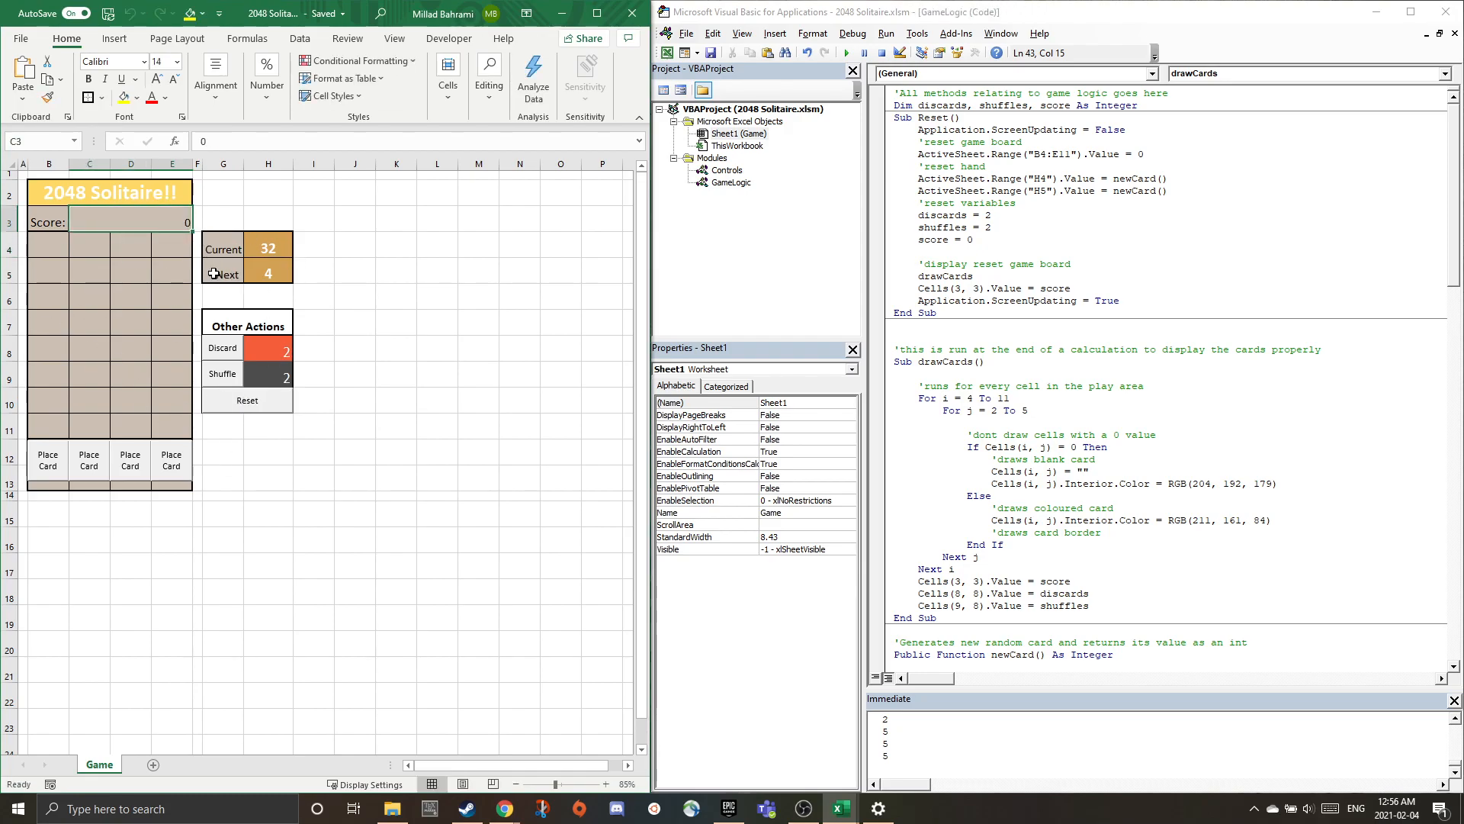
mouse_move(346, 413)
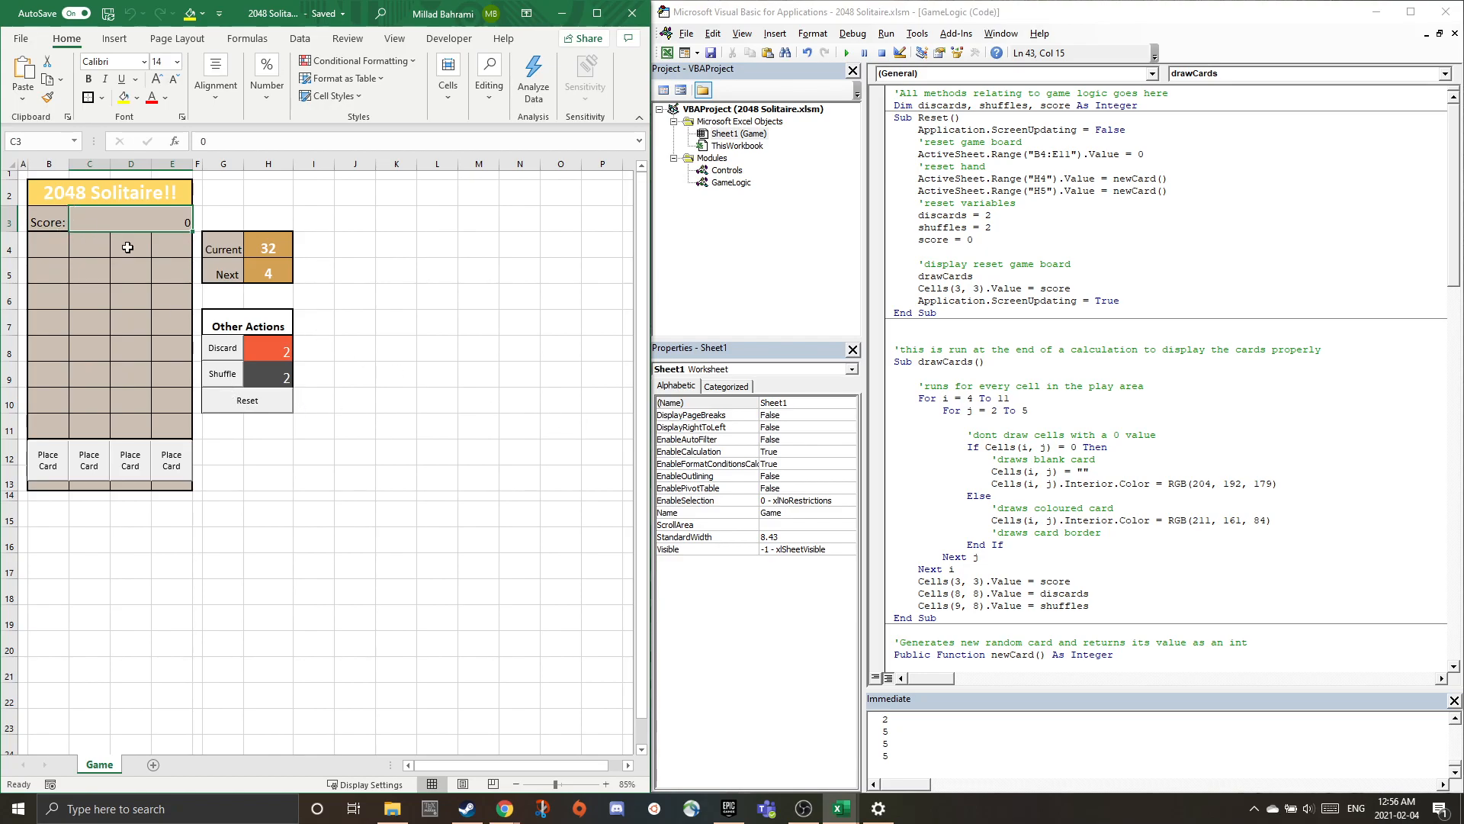
mouse_move(556, 210)
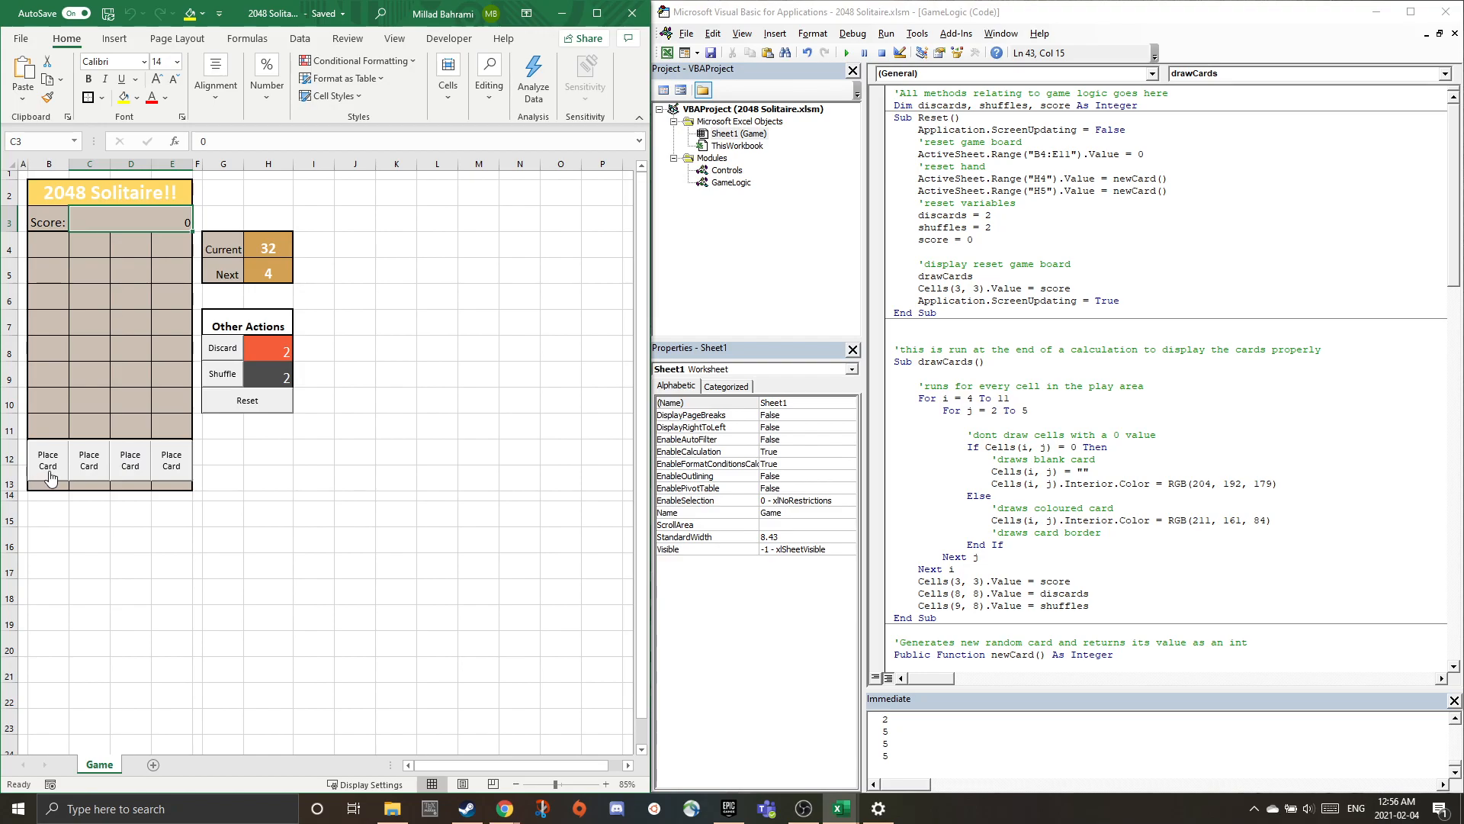
click(711, 157)
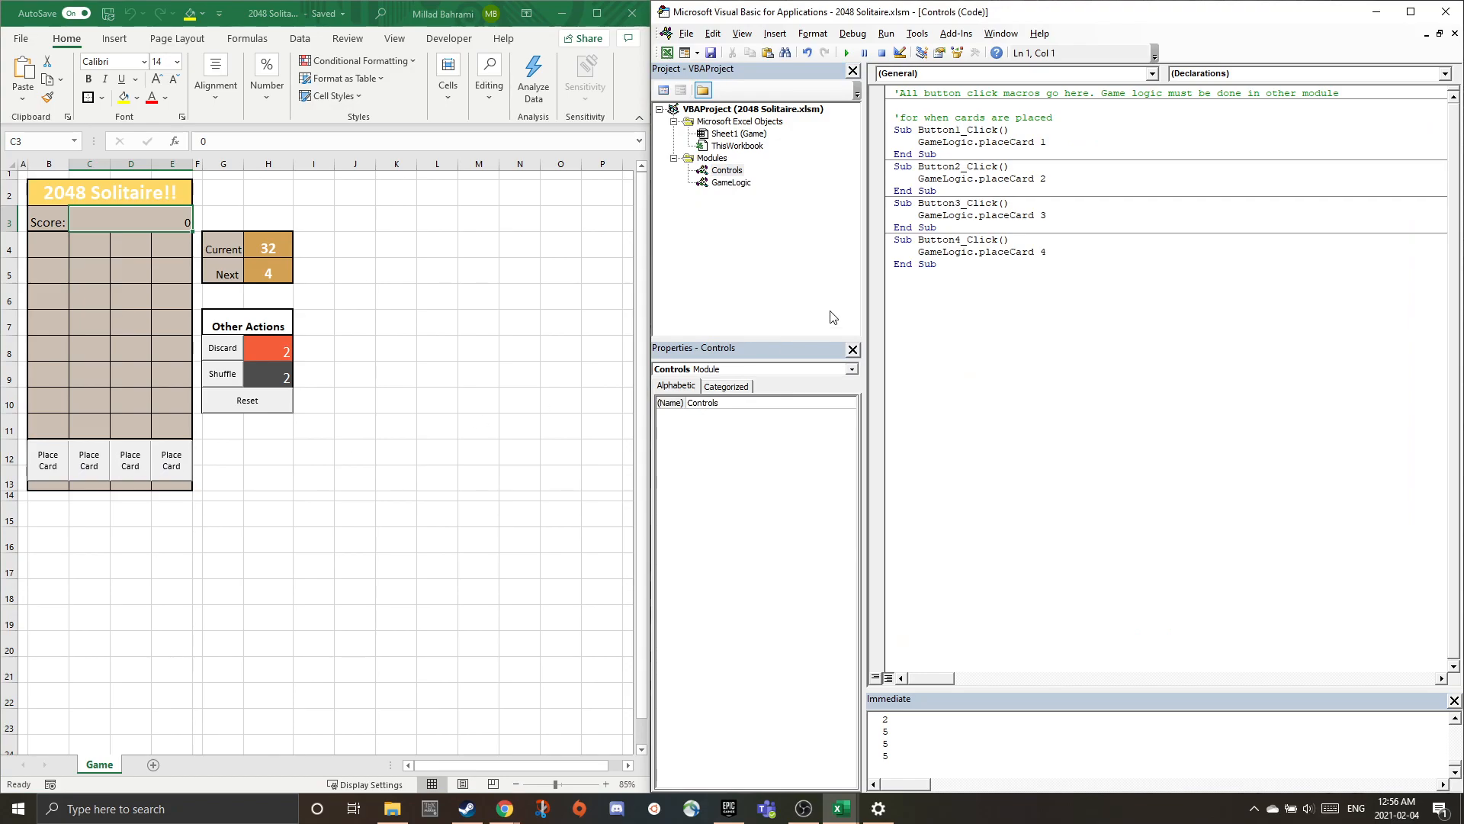
mouse_move(852, 152)
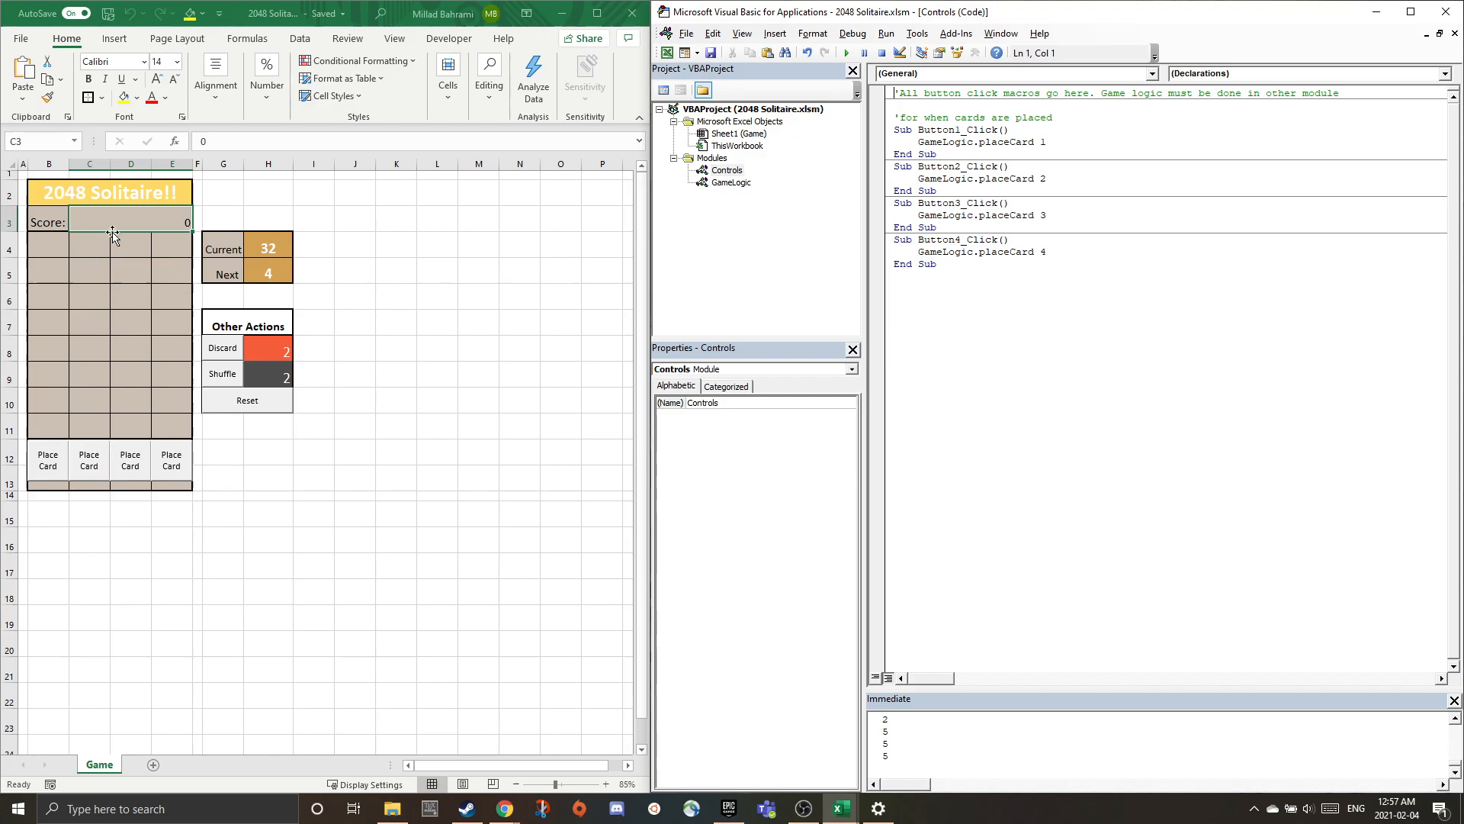
Select the GameLogic module in the Project Explorer.
click(731, 182)
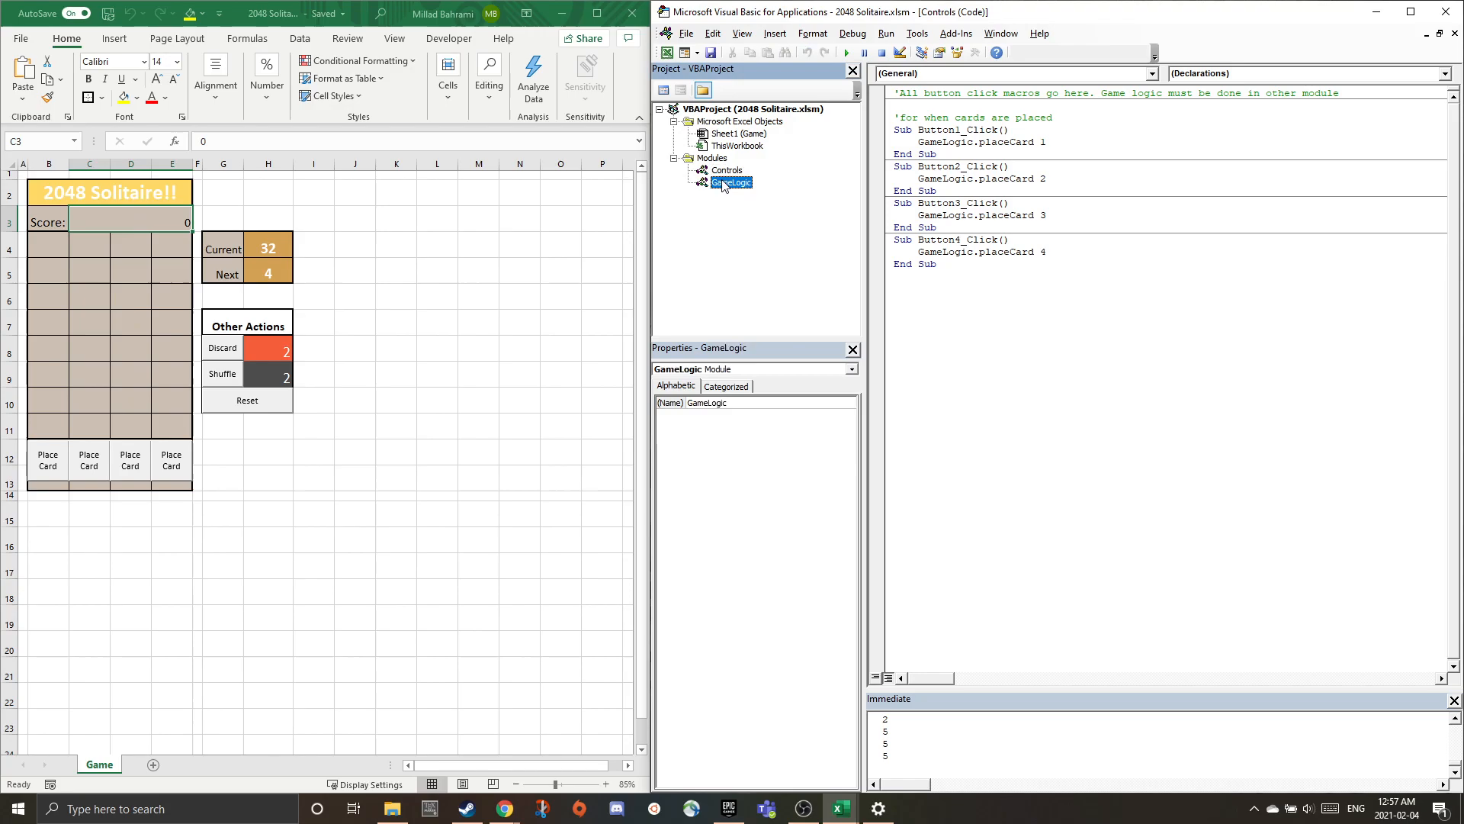
Open the GameLogic module and scroll through its Reset, drawCards, newCard and placeCard code.
double_click(732, 182)
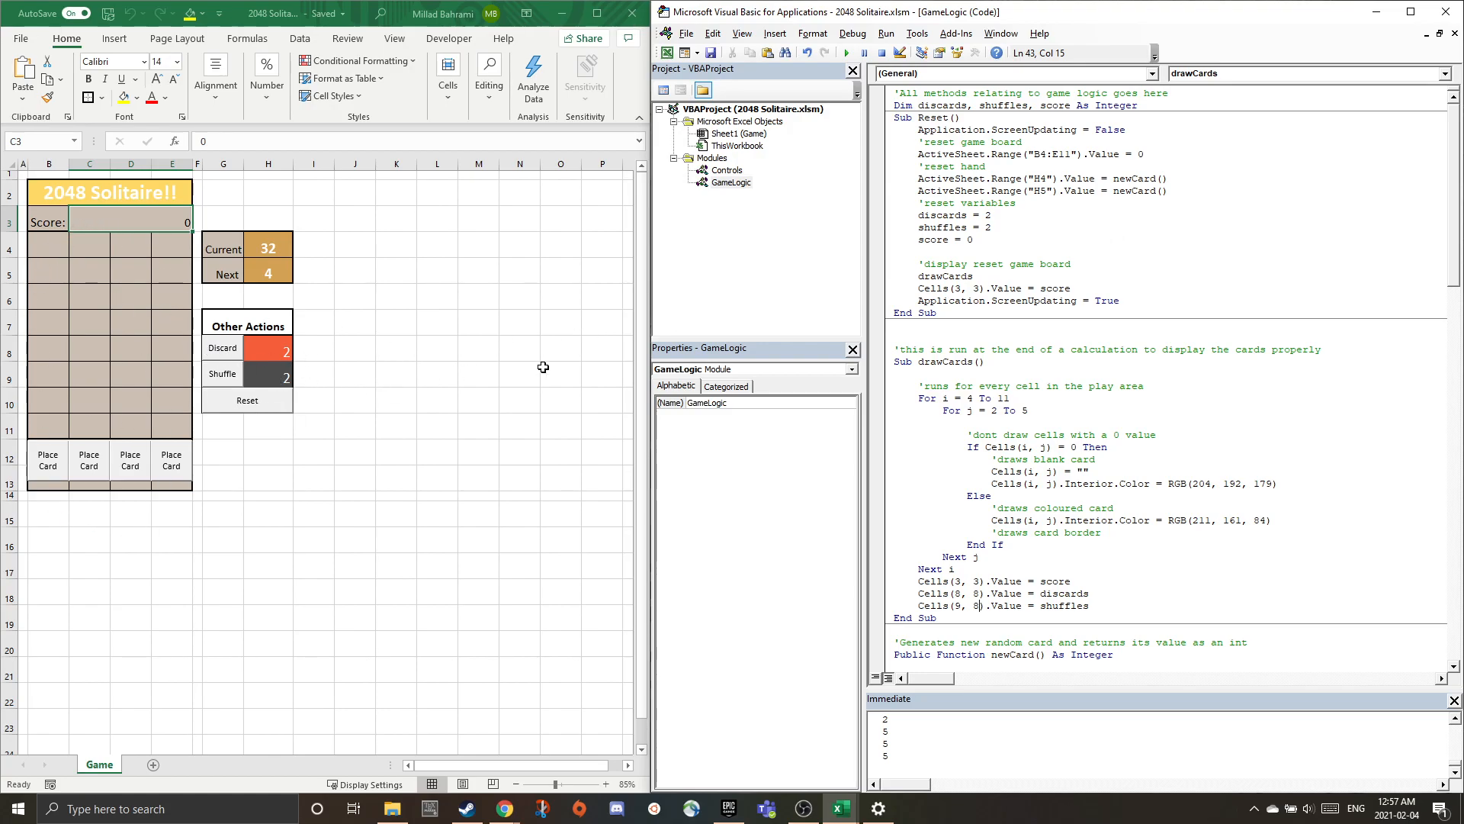
scroll(down, 3)
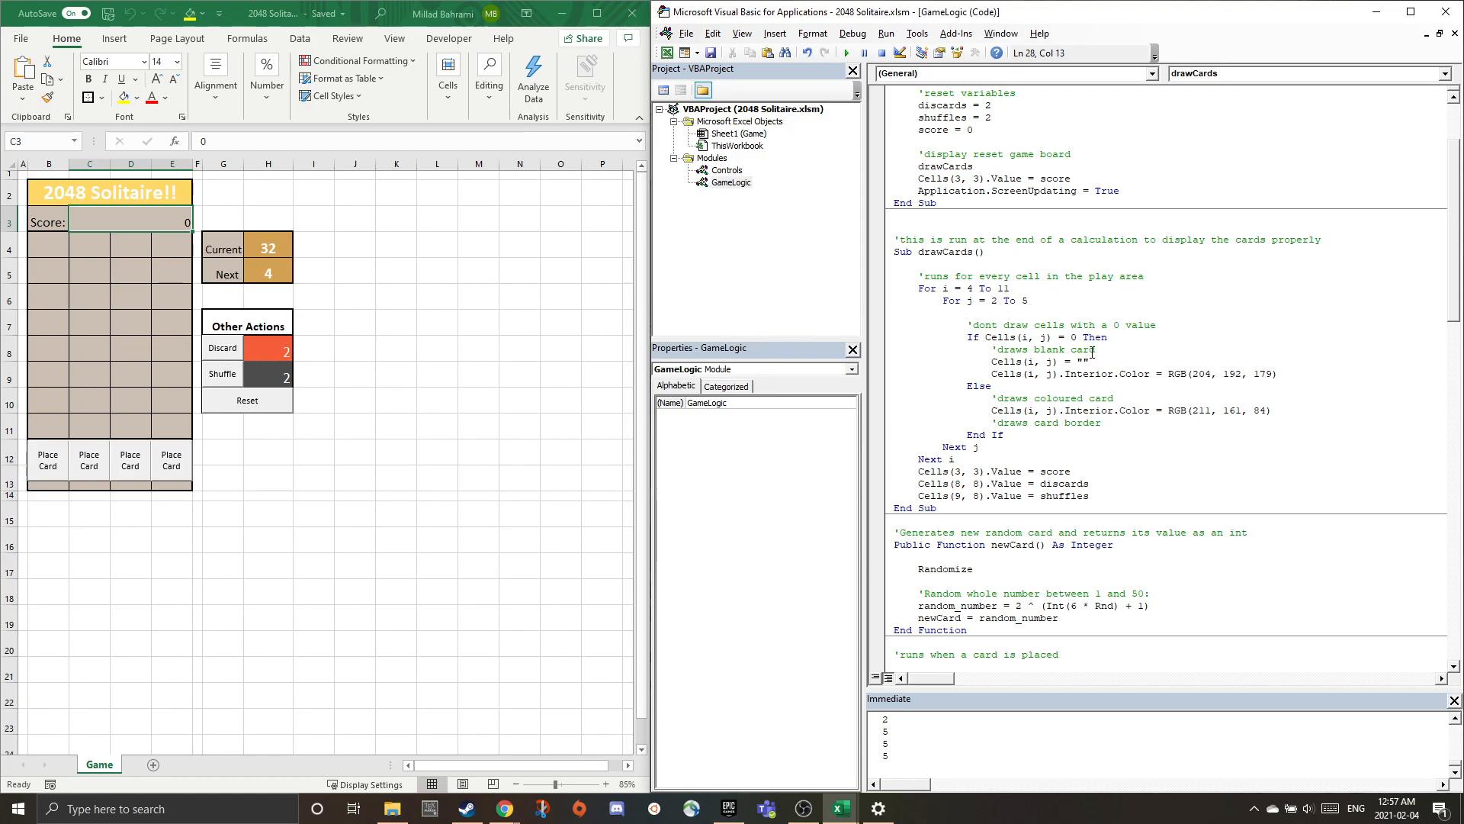
scroll(down, 3)
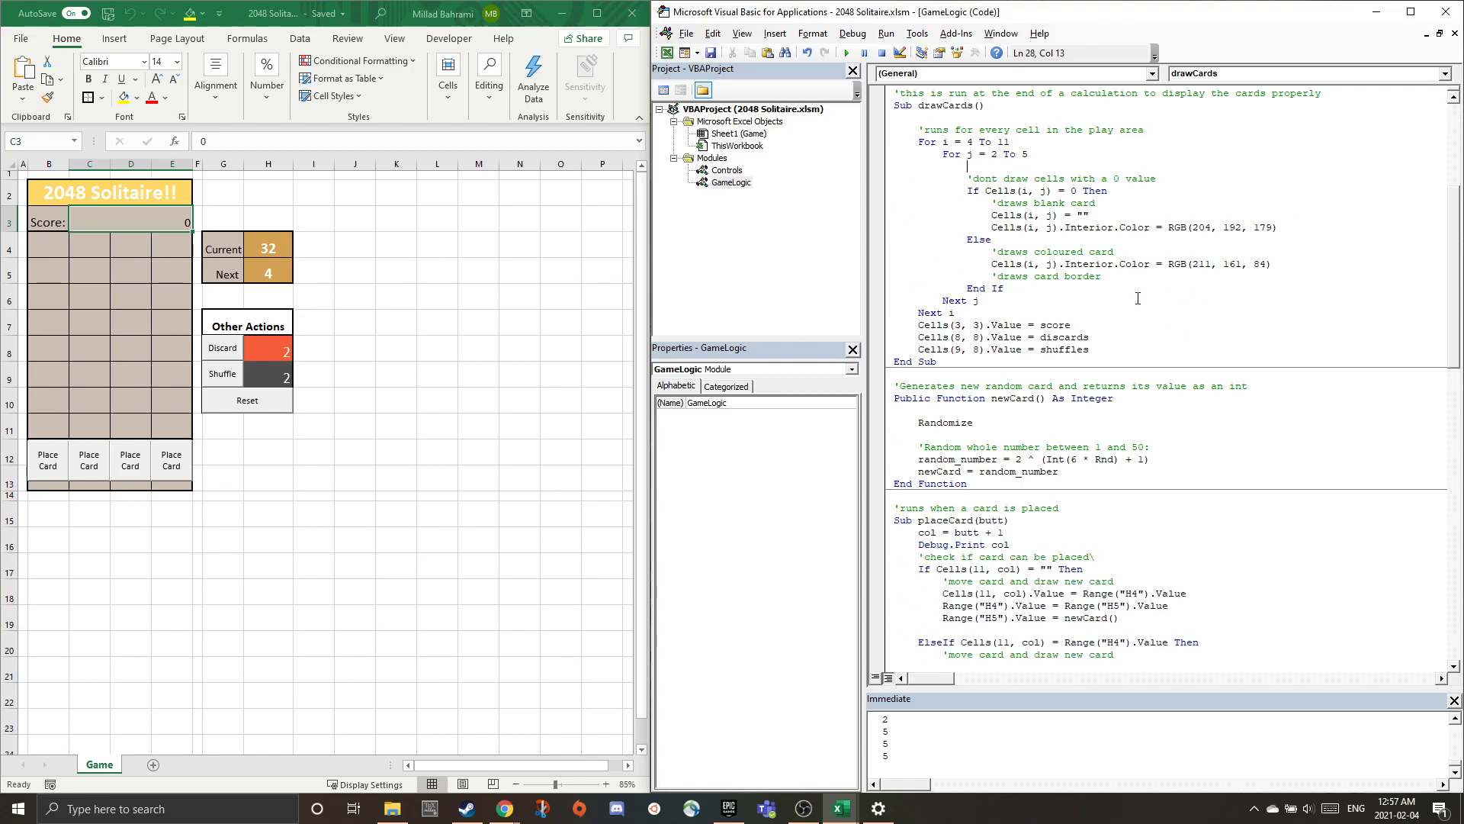
scroll(down, 3)
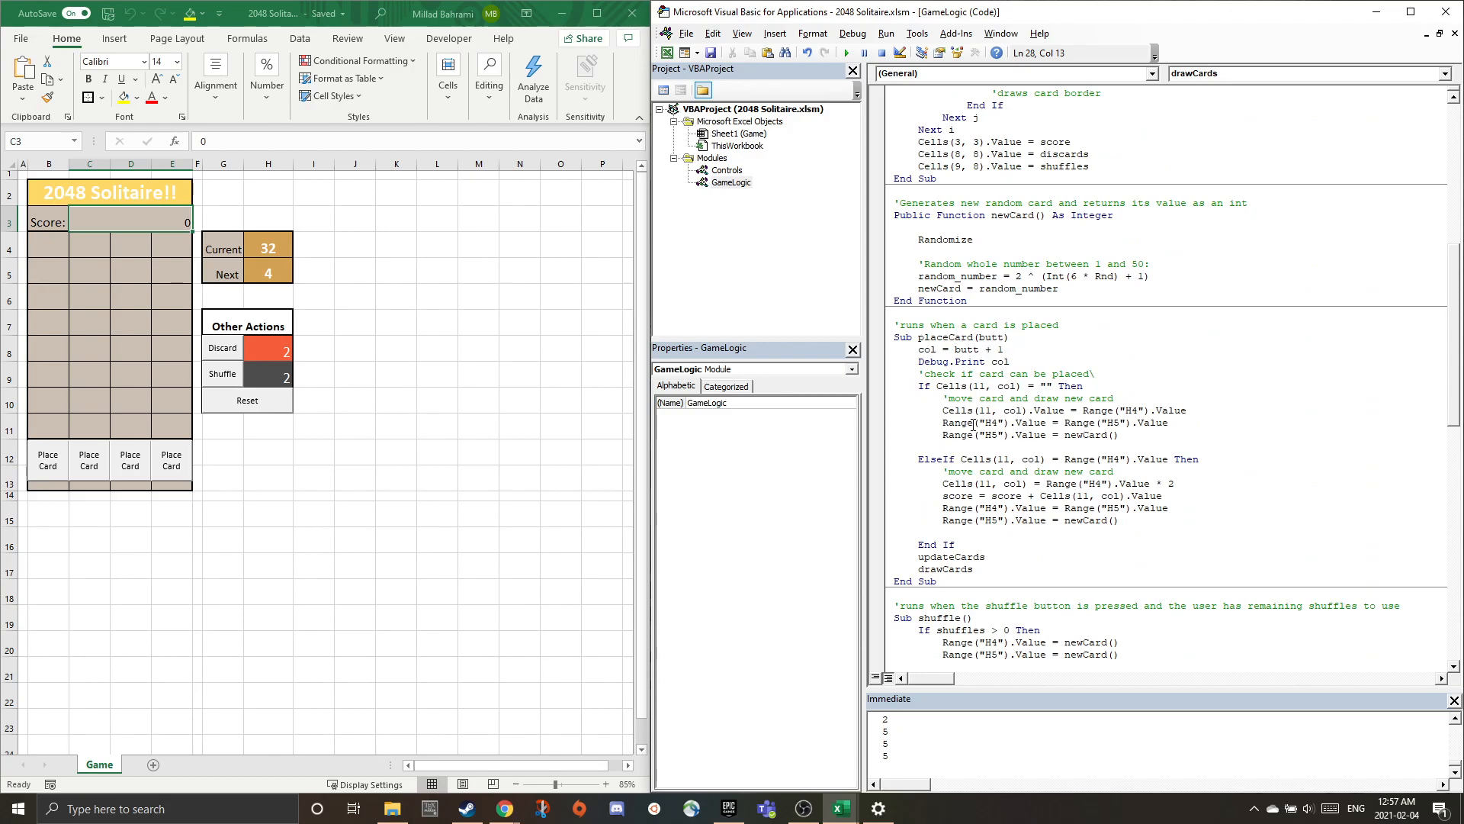
drag(943, 410, 999, 421)
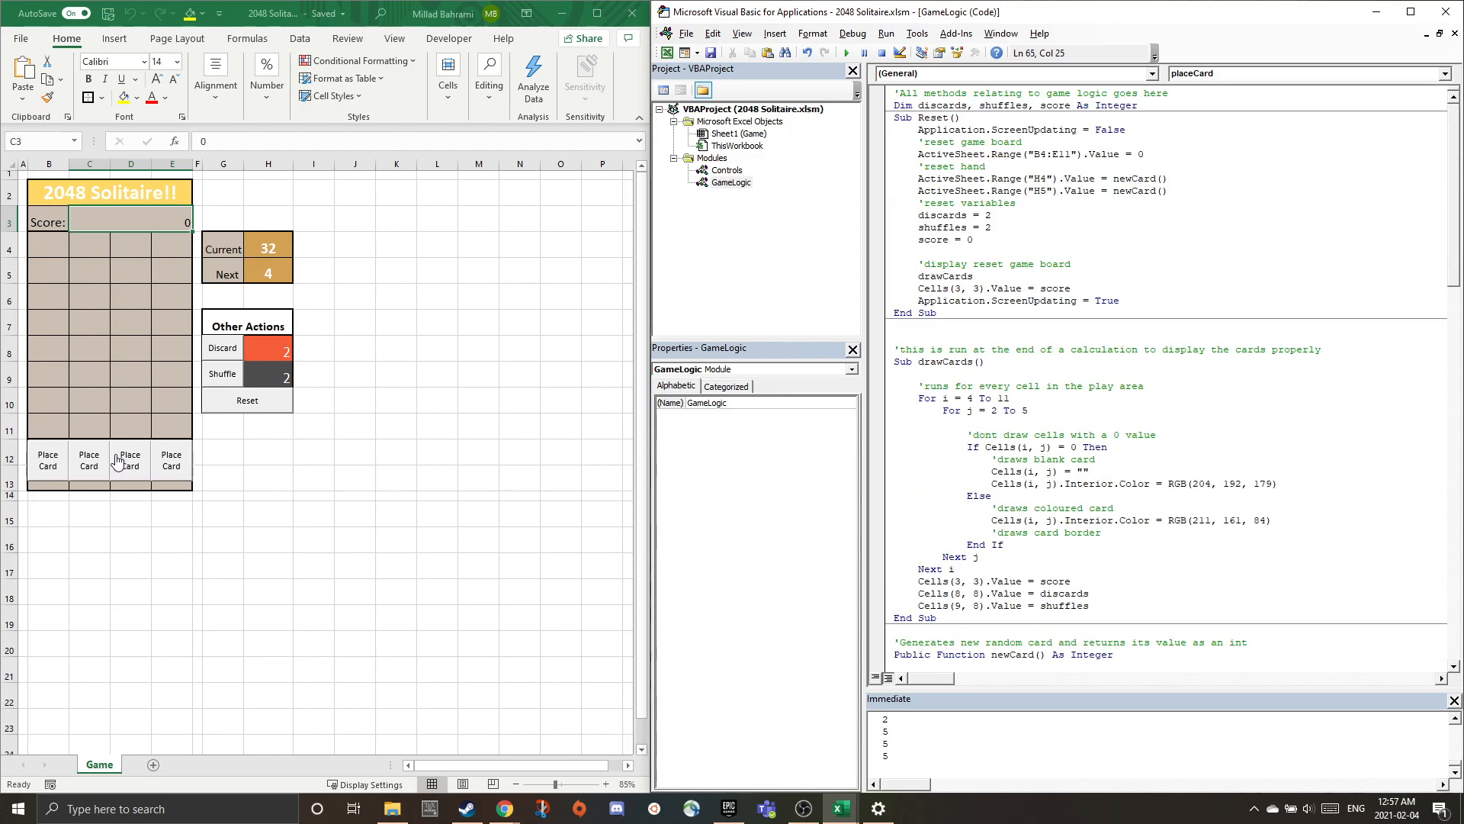
mouse_move(432, 469)
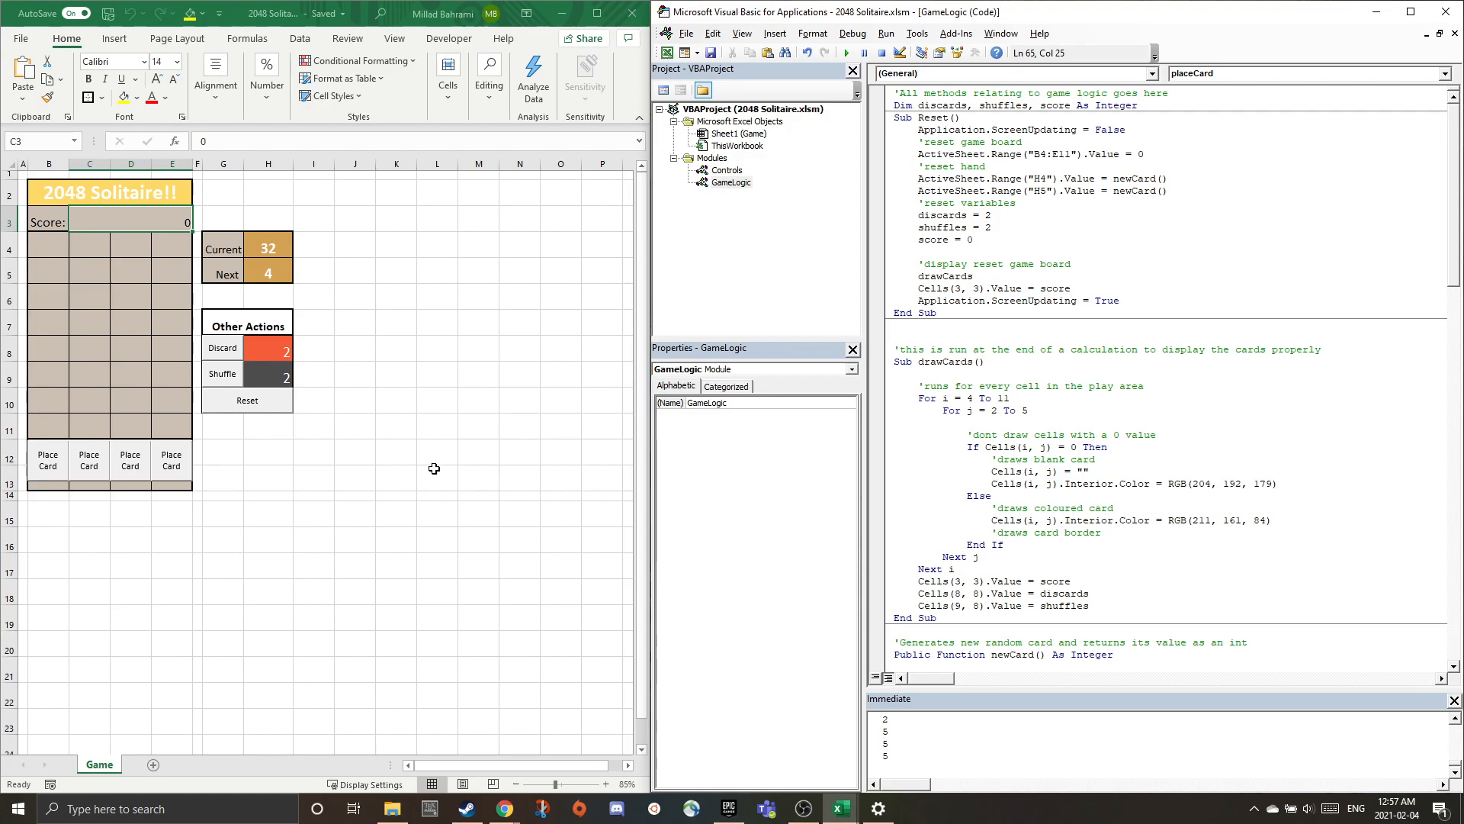
mouse_move(496, 443)
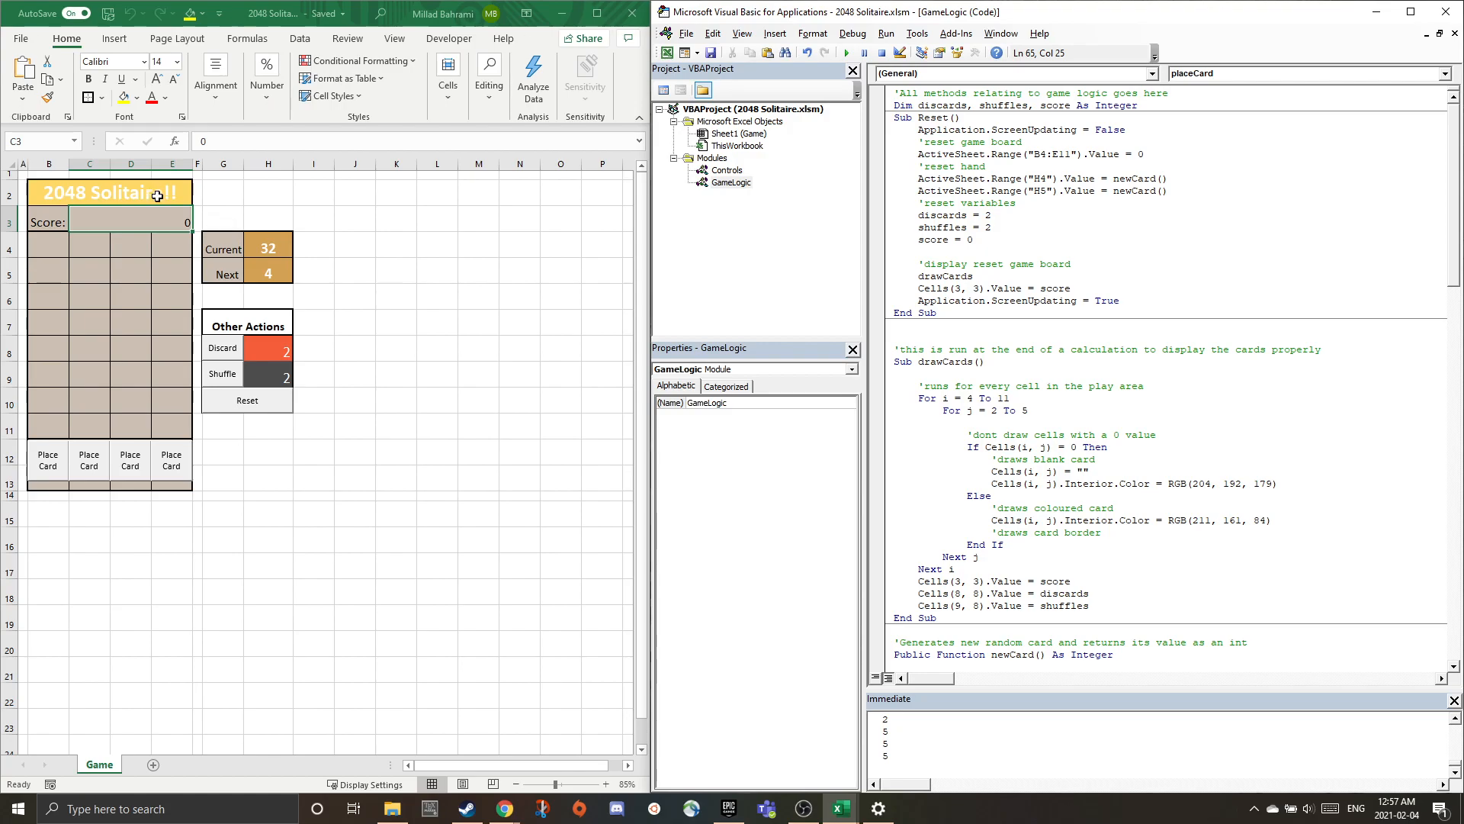
Select B2 and A1, then place a 32 card at the top of column D.
click(110, 193)
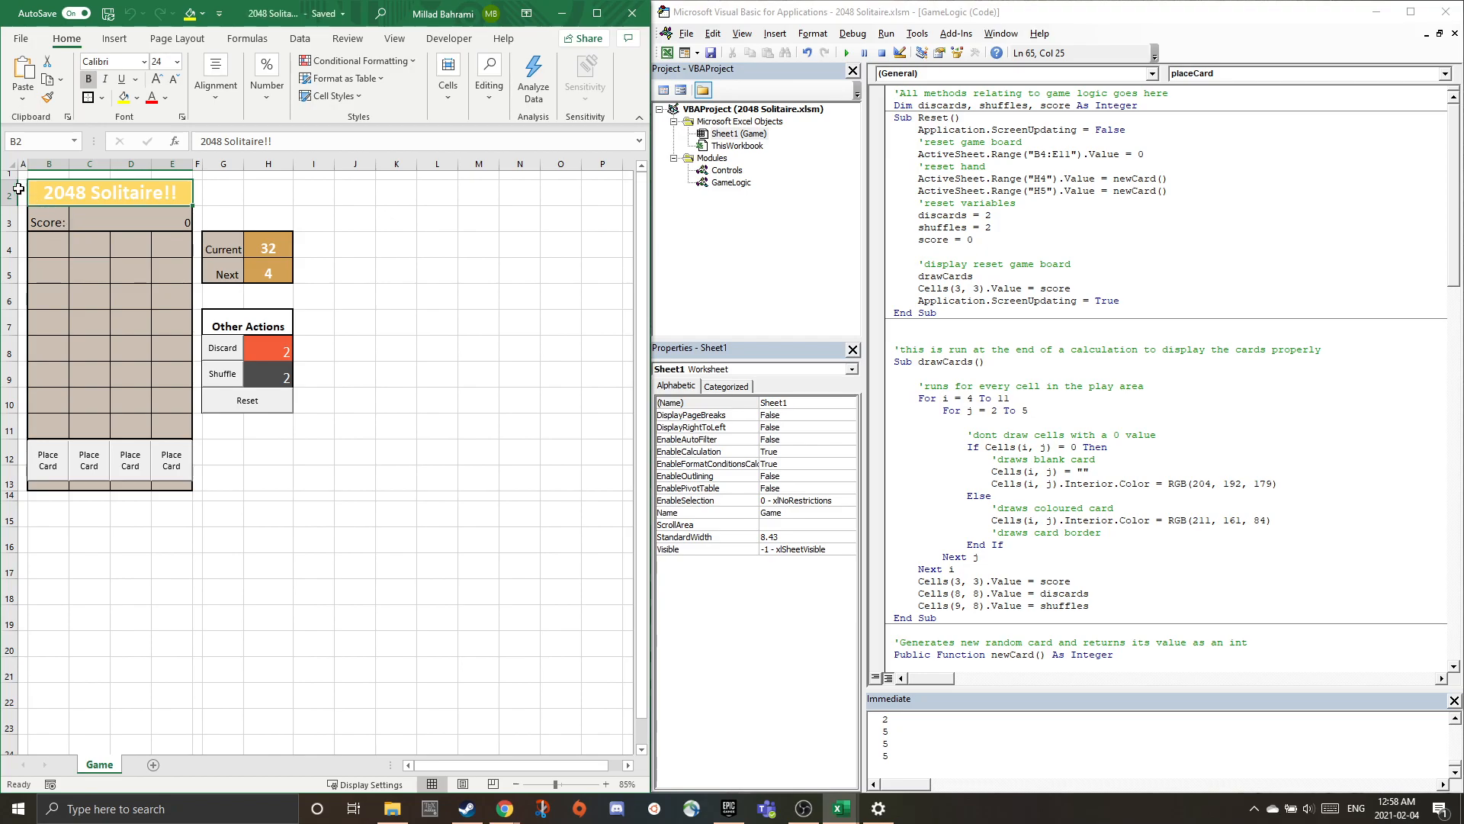
click(22, 174)
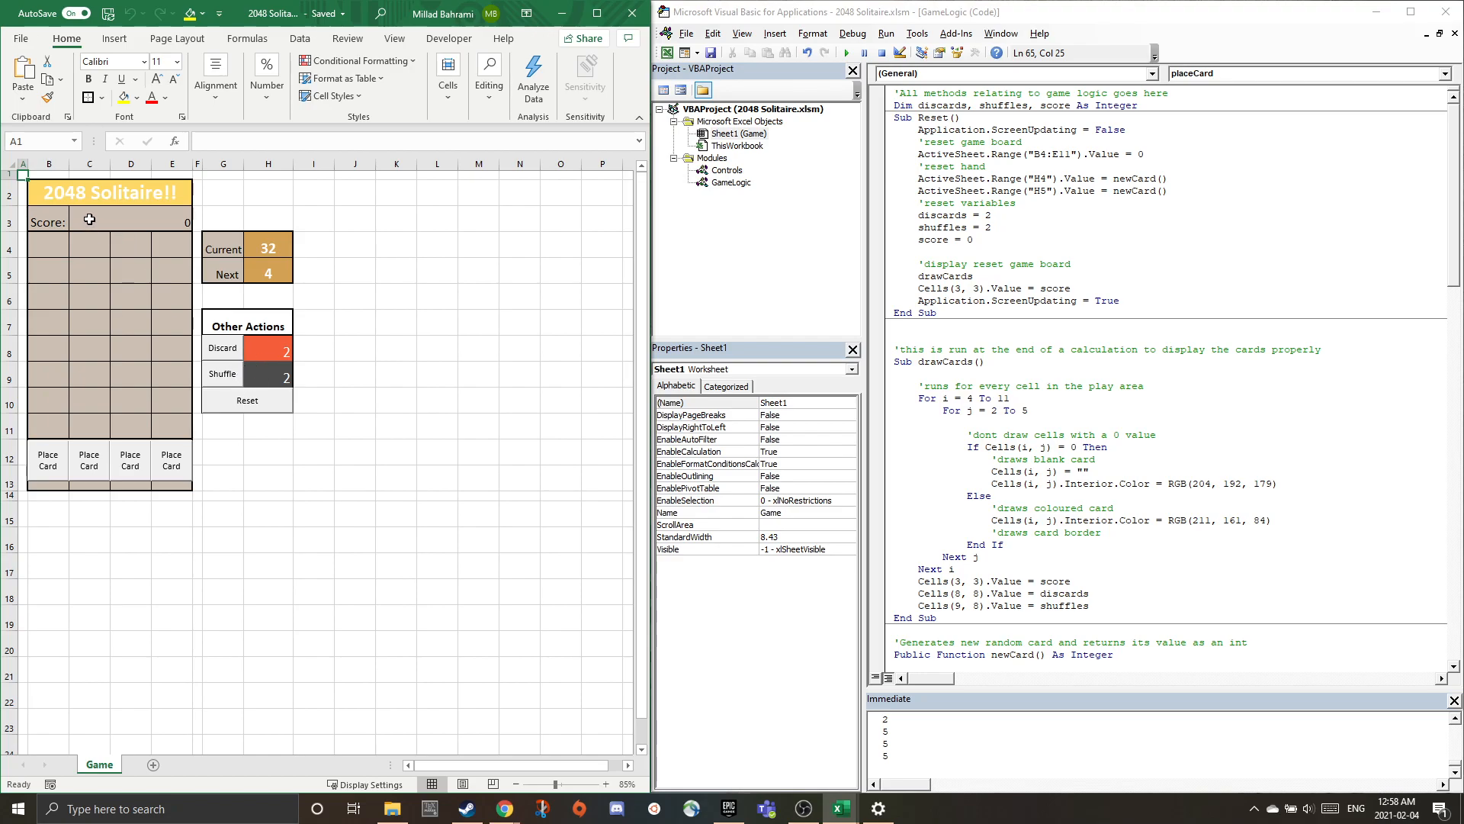
mouse_move(356, 212)
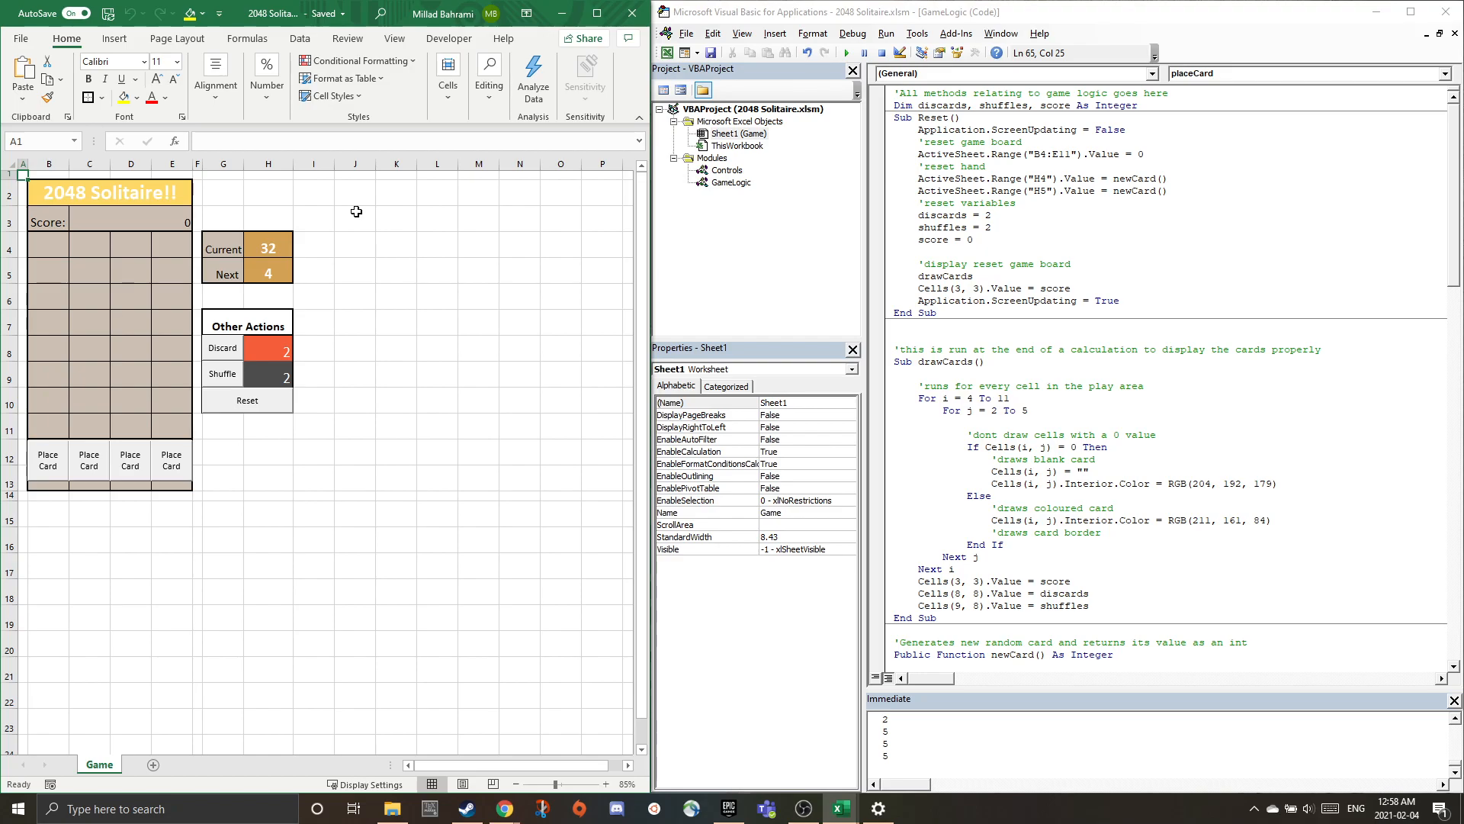
click(130, 461)
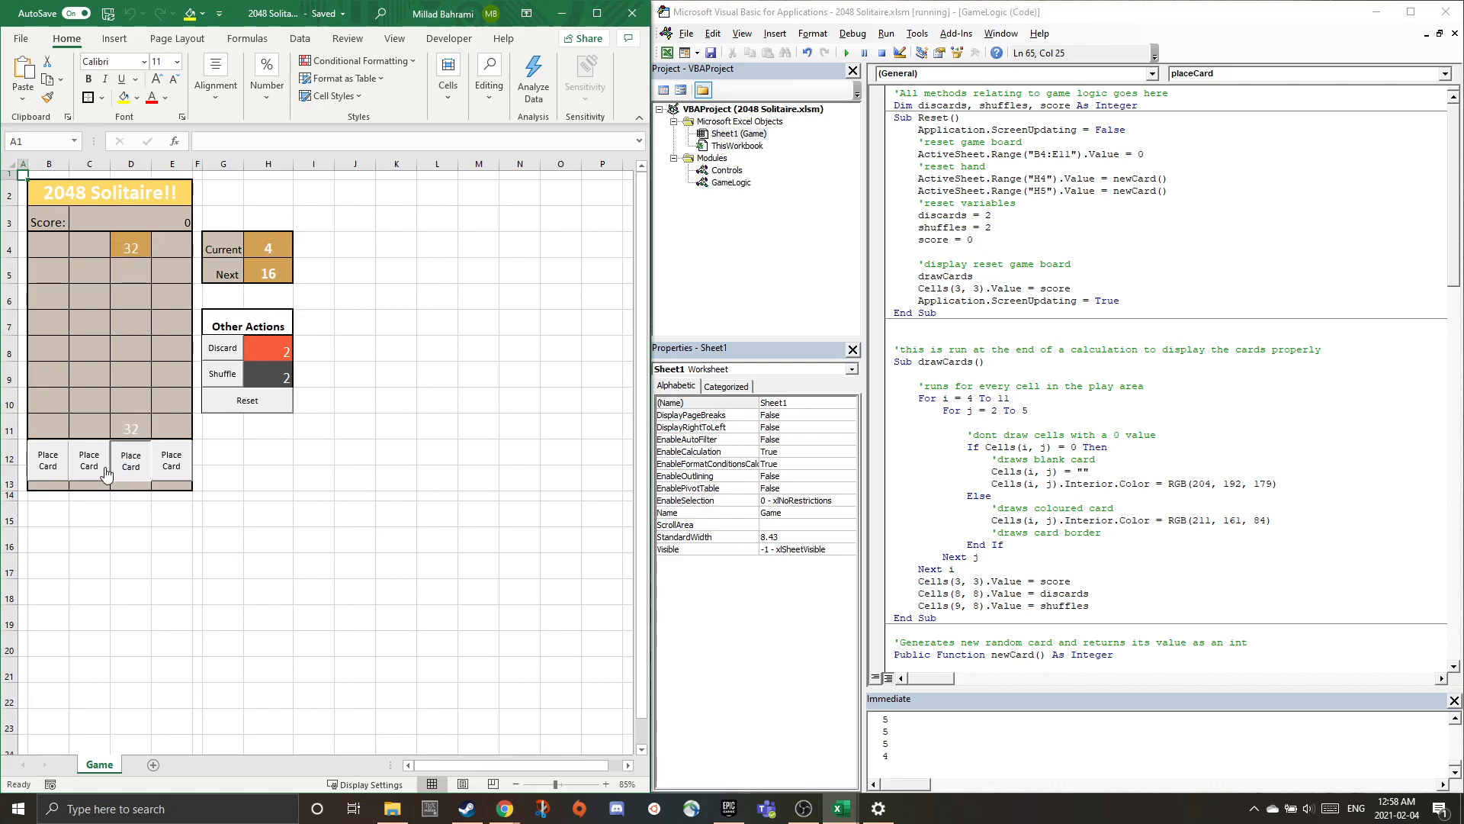
Place the current 4 and 2 cards in column C.
click(131, 459)
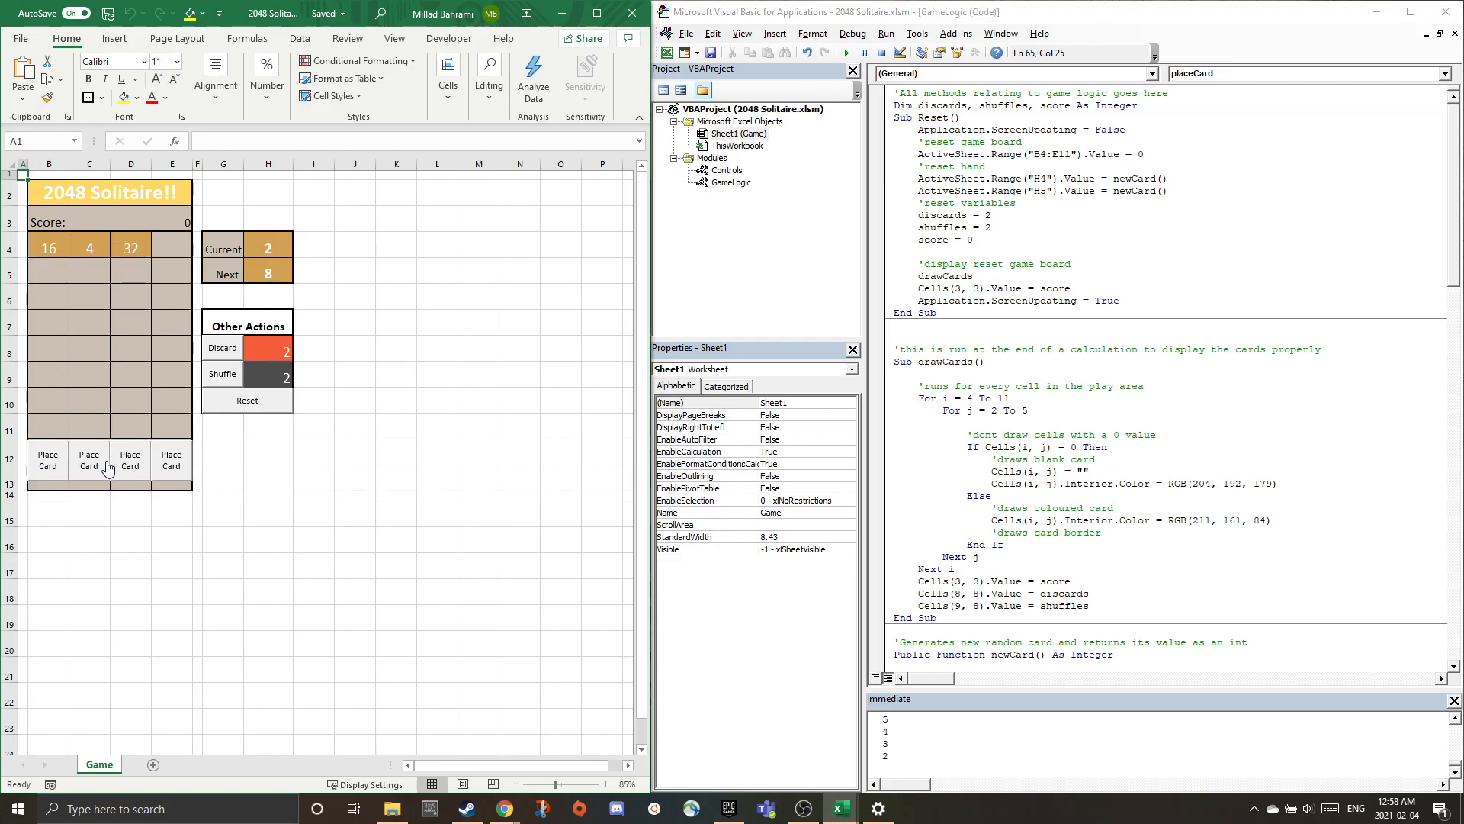
click(47, 459)
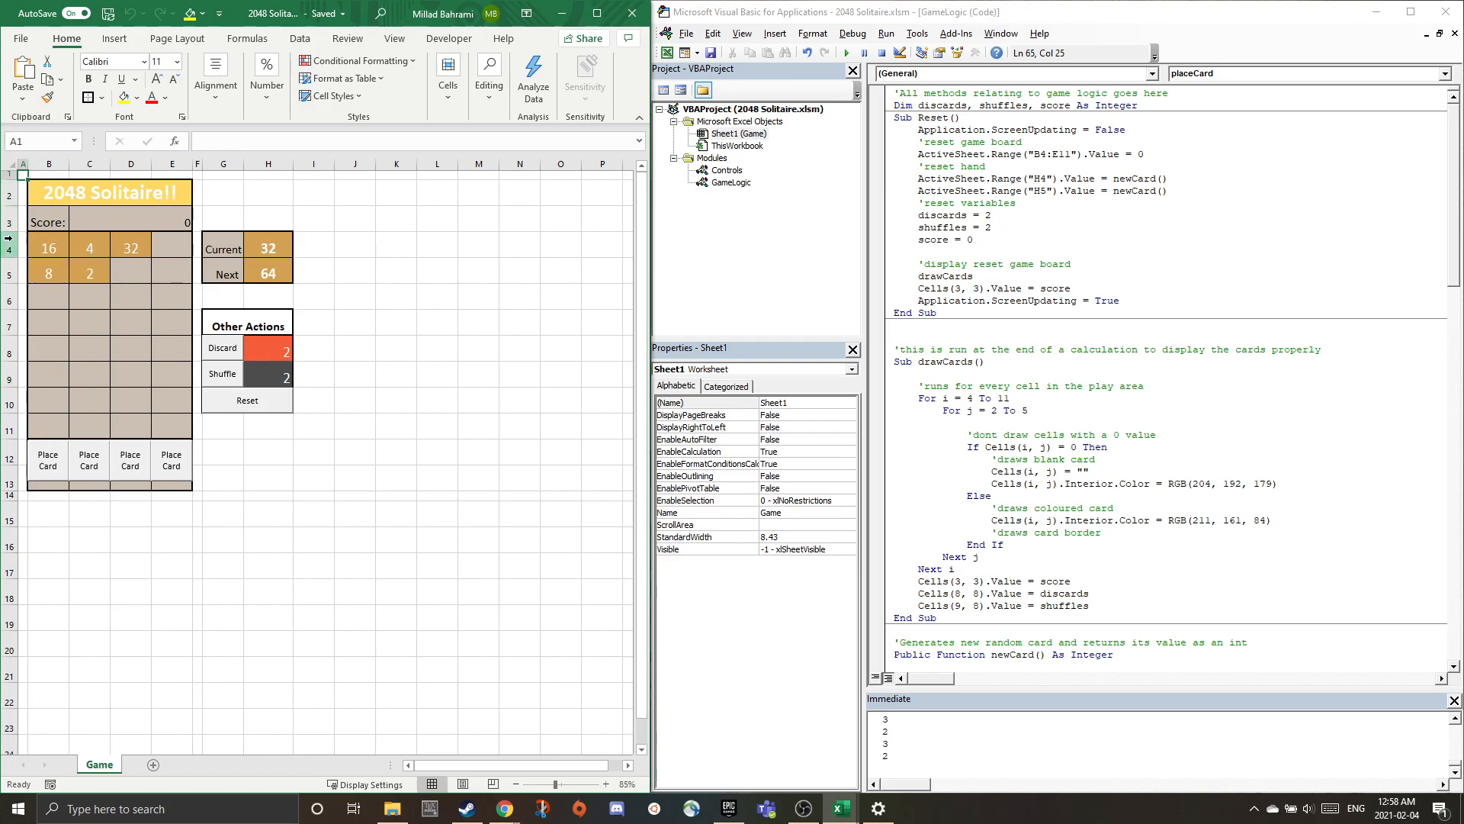
mouse_move(152, 222)
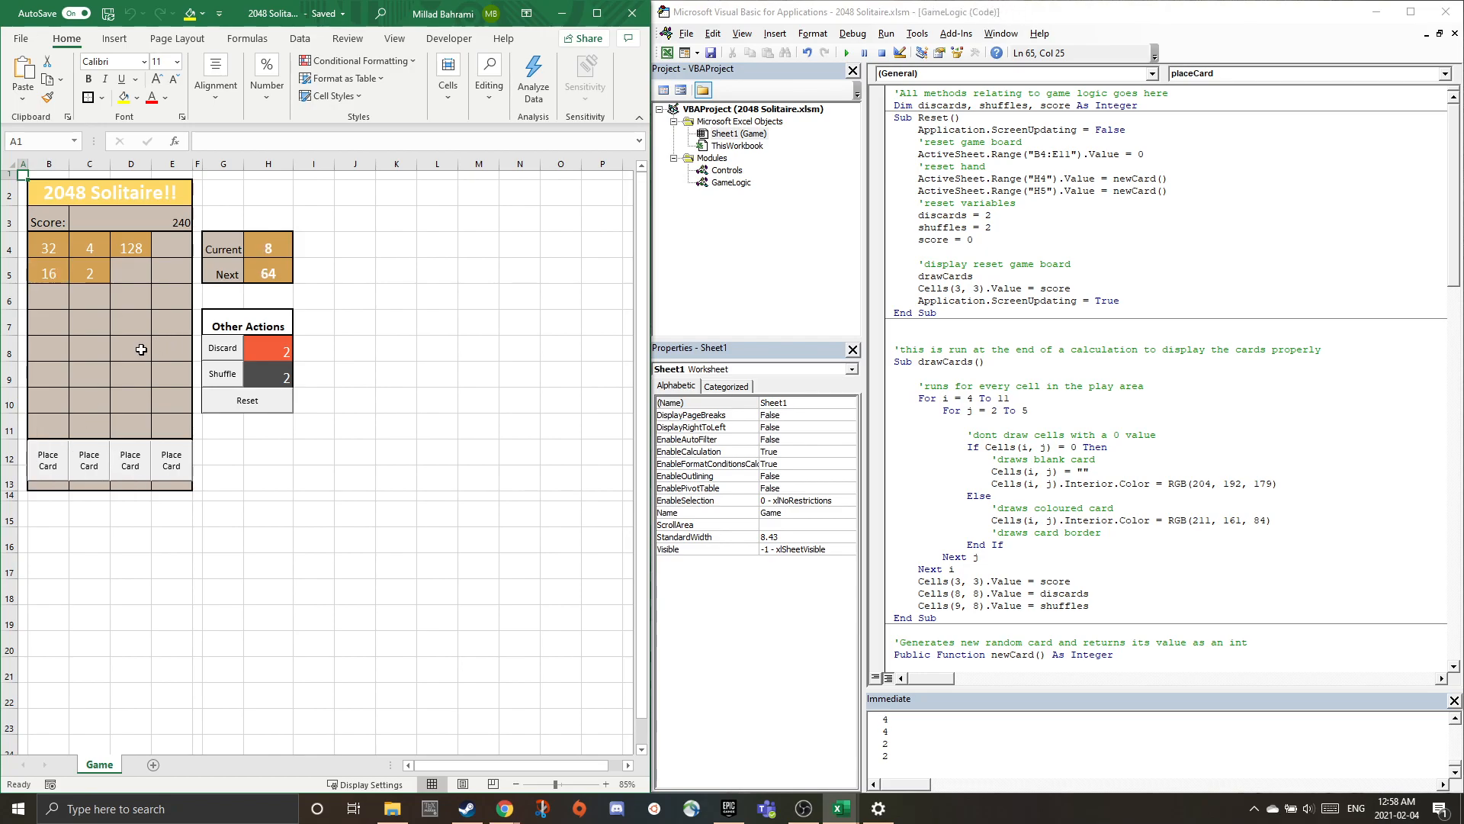
mouse_move(200, 402)
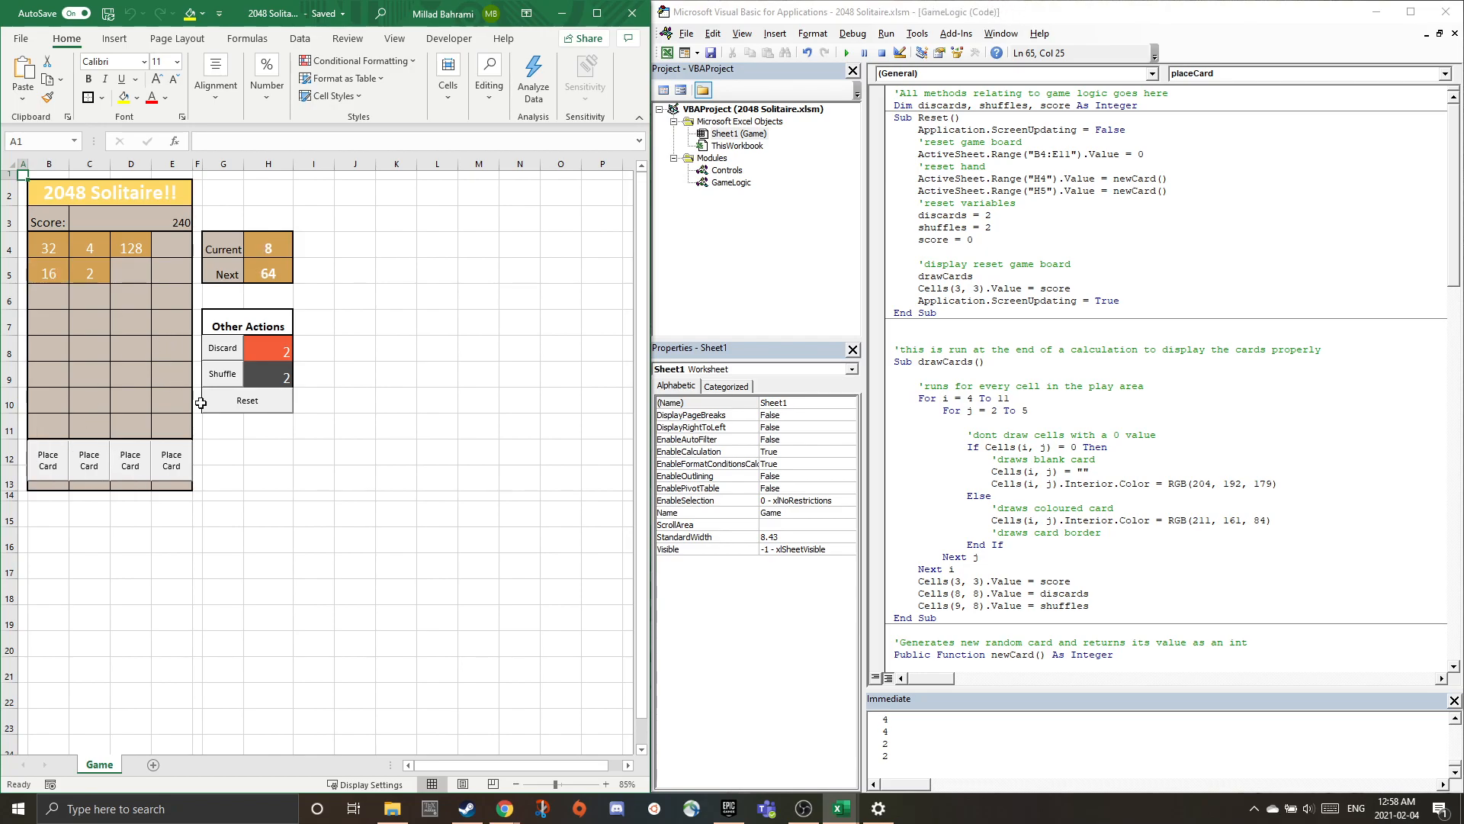